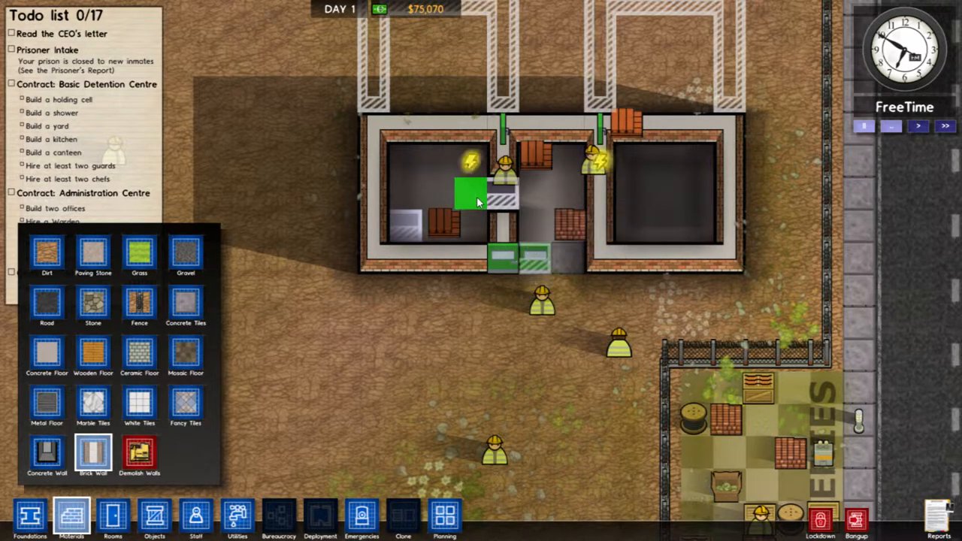
pyautogui.moveTo(342, 259)
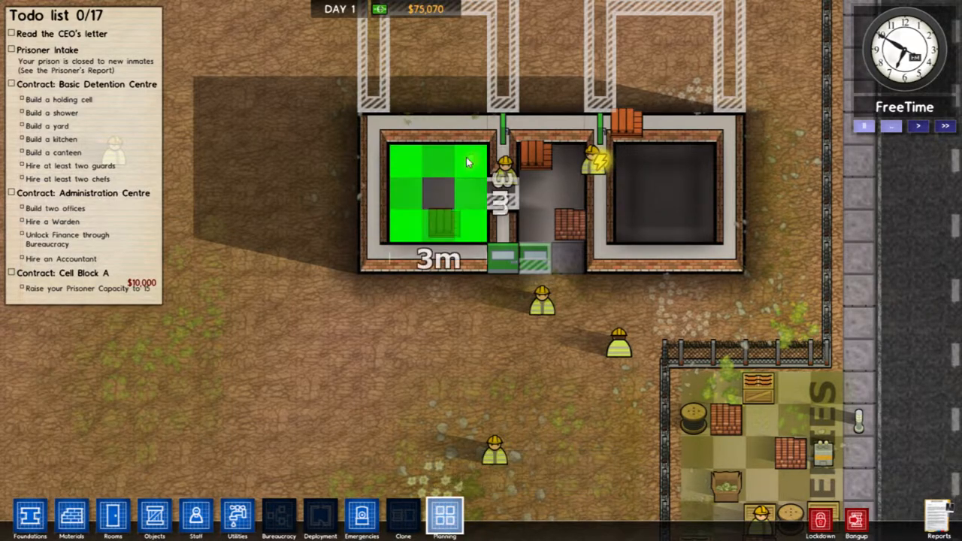
pyautogui.moveTo(466, 167)
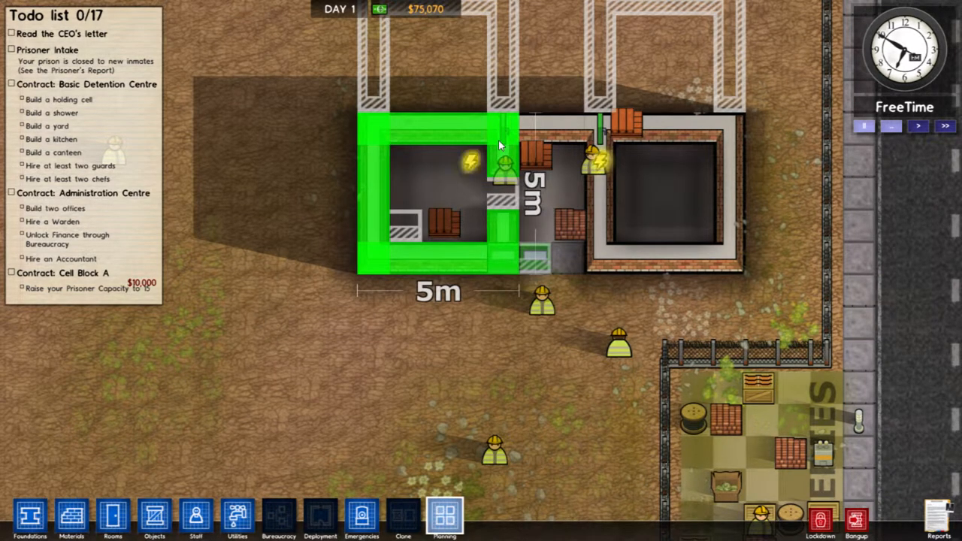
pyautogui.moveTo(492, 143)
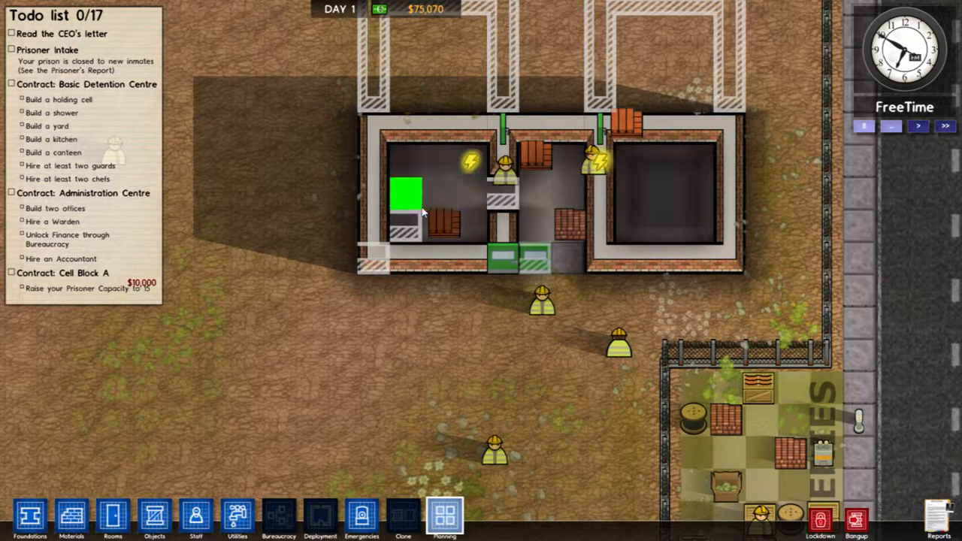
pyautogui.moveTo(308, 387)
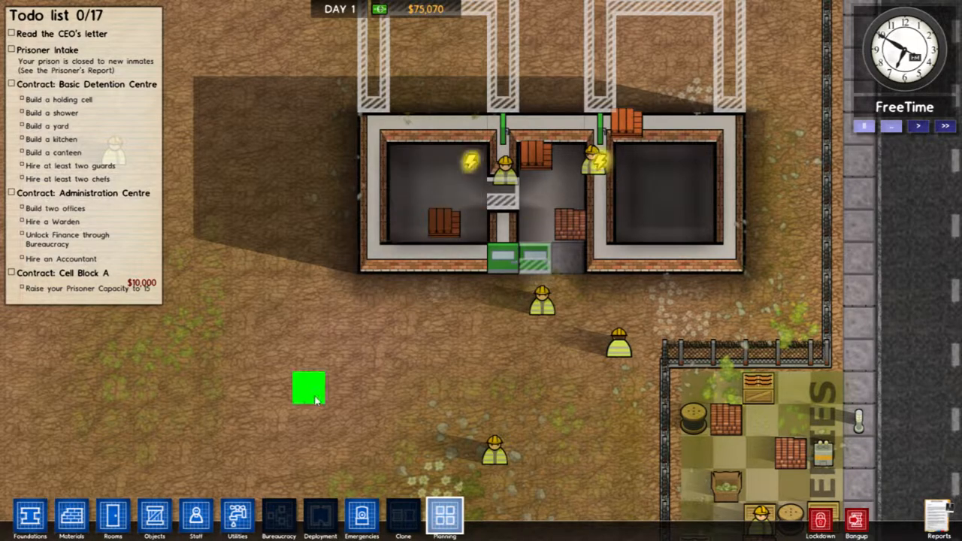
# Lay a 12 by 6 metre foundation strip wrapping the building's left, top and right sides.
pyautogui.click(30, 516)
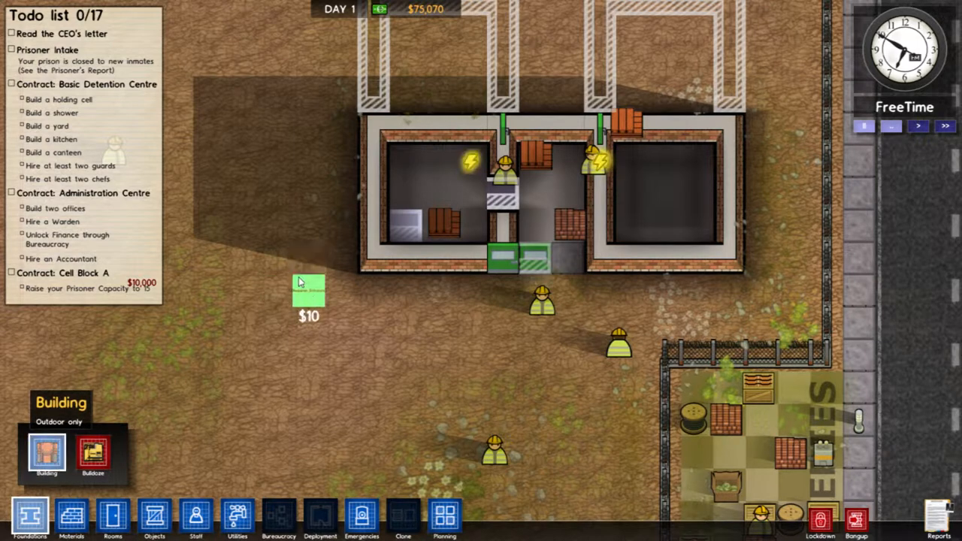
pyautogui.moveTo(308, 293); pyautogui.dragTo(342, 109)
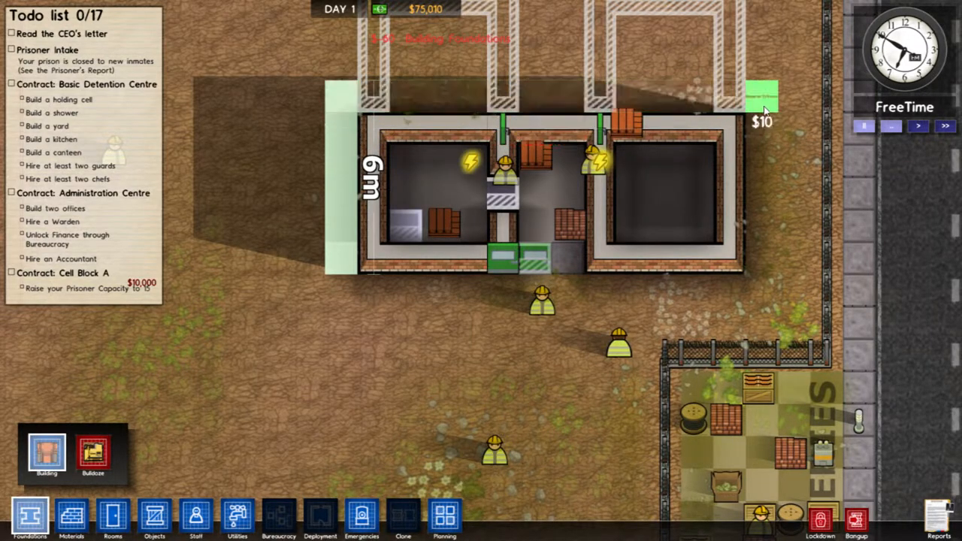
pyautogui.moveTo(762, 109); pyautogui.dragTo(762, 270)
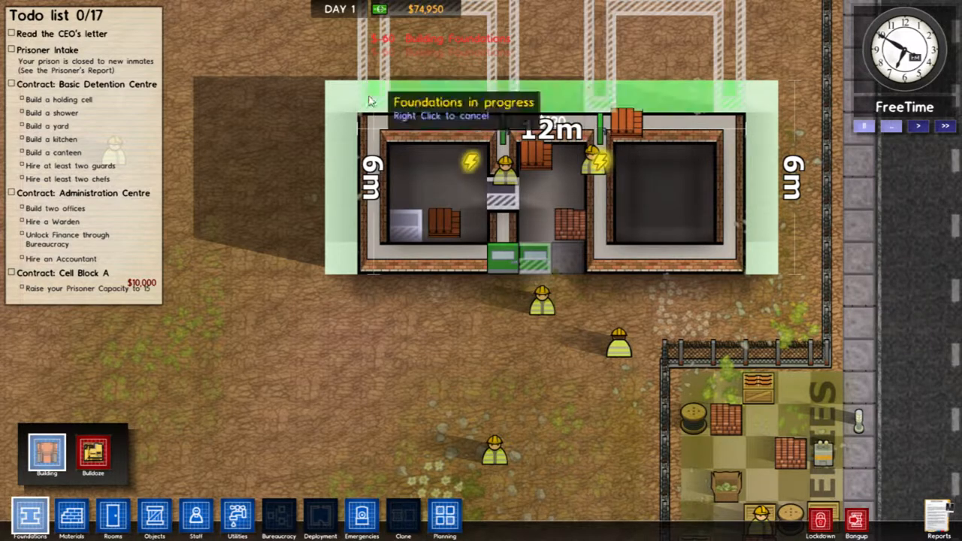
pyautogui.moveTo(552, 218)
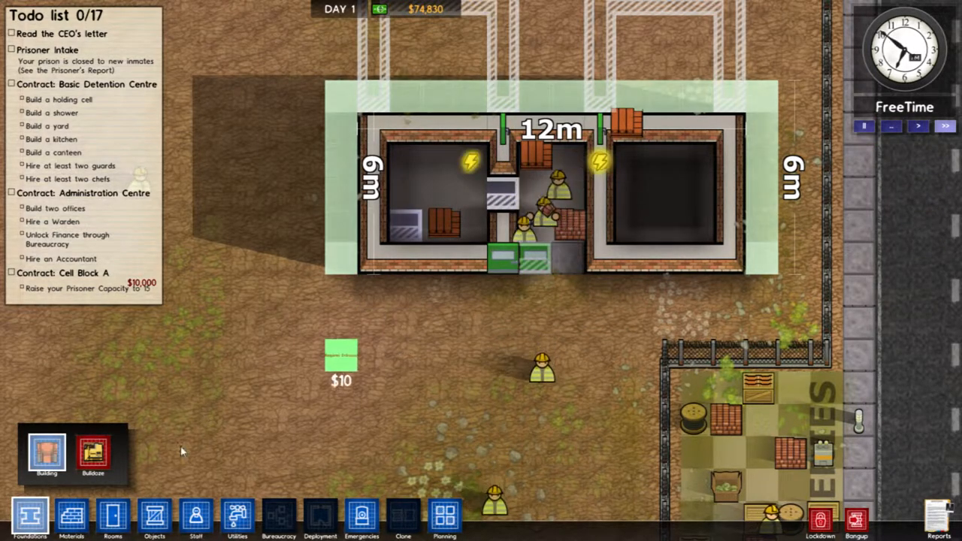
# Dismantle the lower-wall and upper-corridor staff doors, then bring up the Objects list.
pyautogui.click(112, 516)
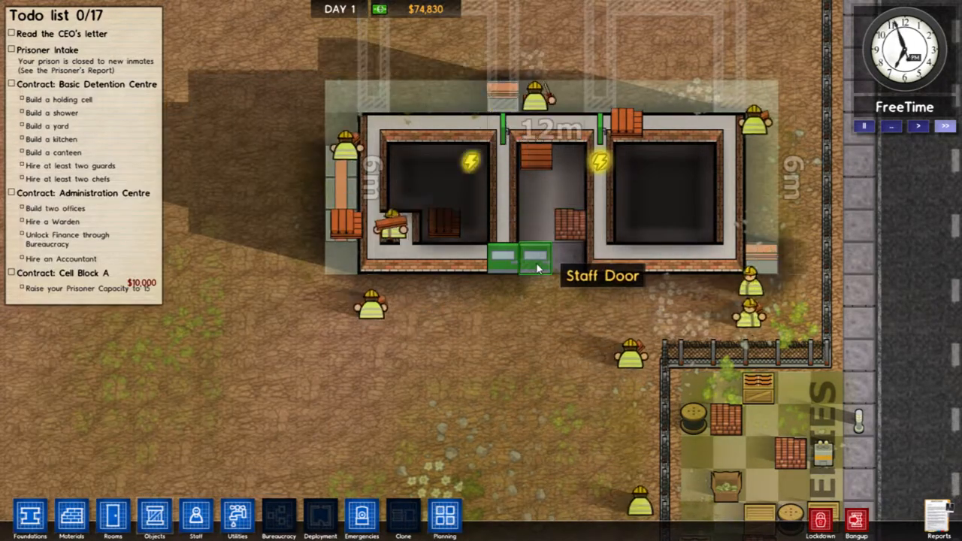
pyautogui.click(534, 259)
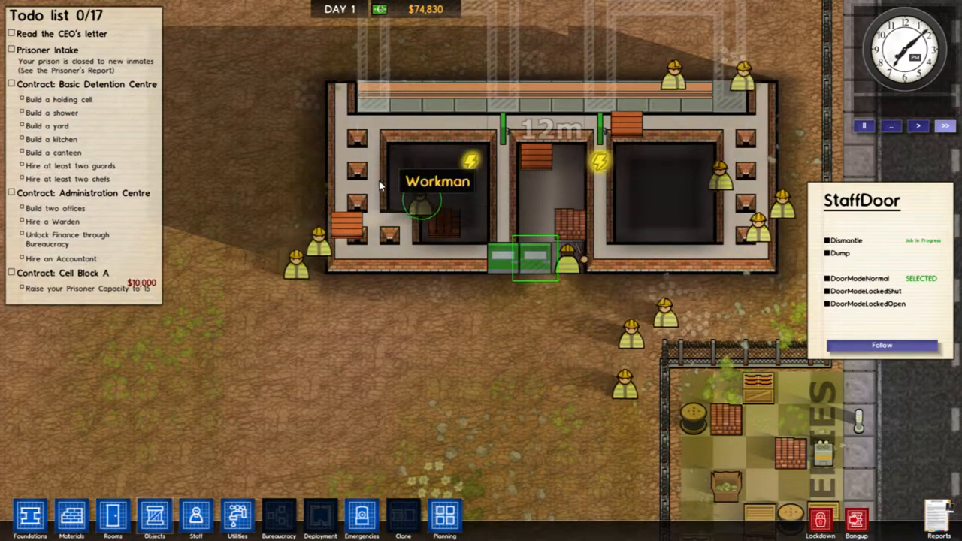
pyautogui.moveTo(514, 134)
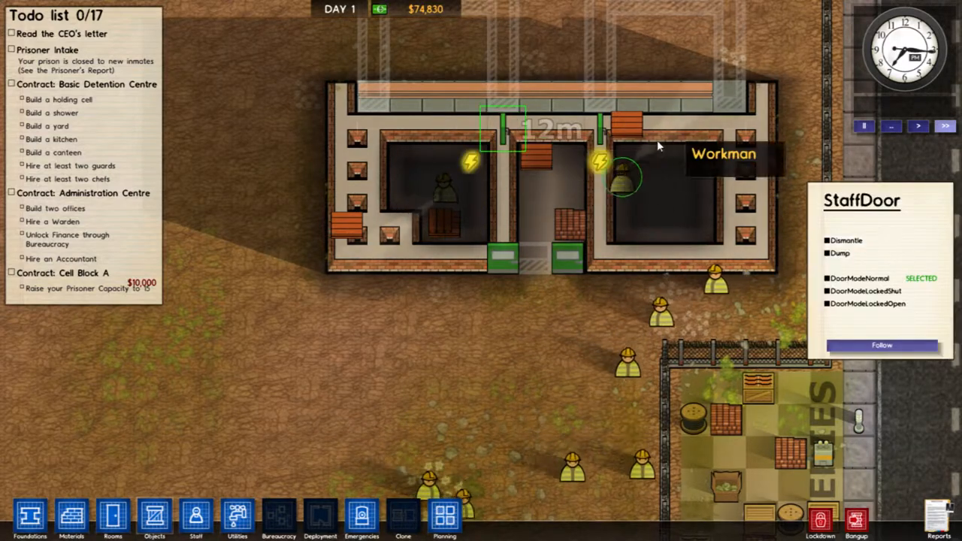
pyautogui.click(845, 240)
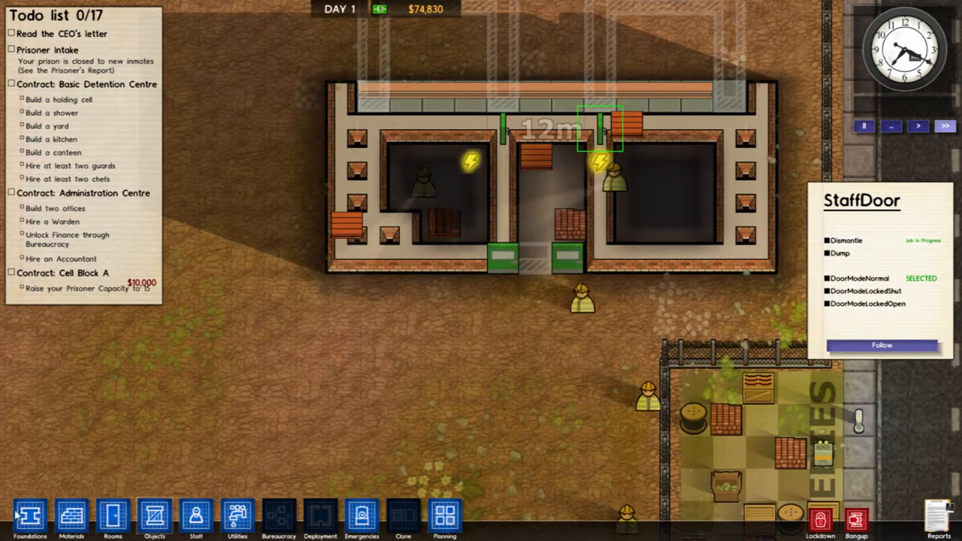
pyautogui.moveTo(30, 518)
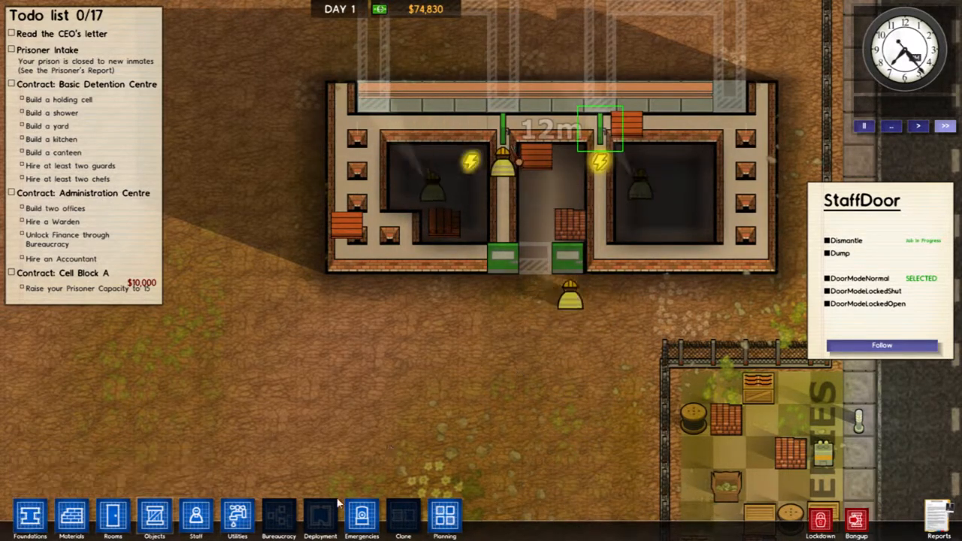
pyautogui.click(112, 519)
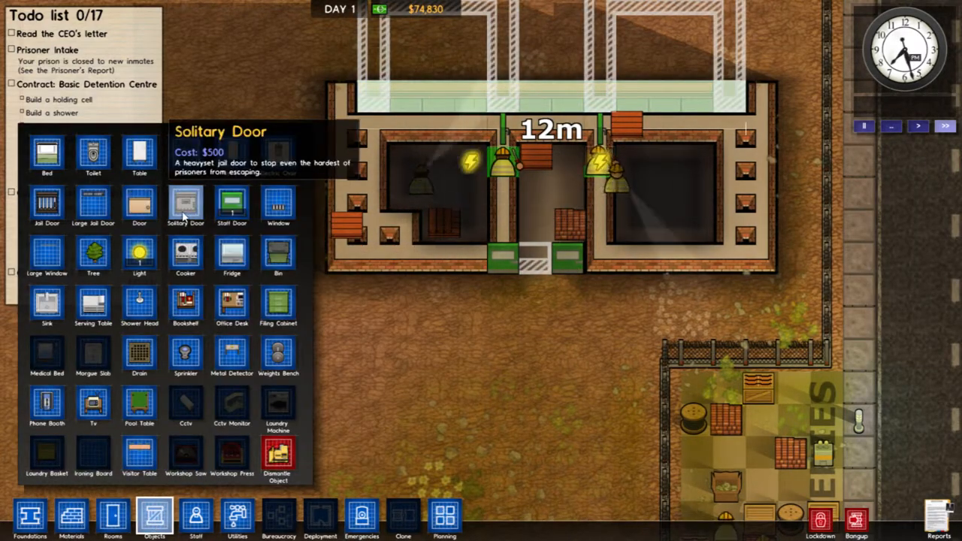
pyautogui.moveTo(231, 207)
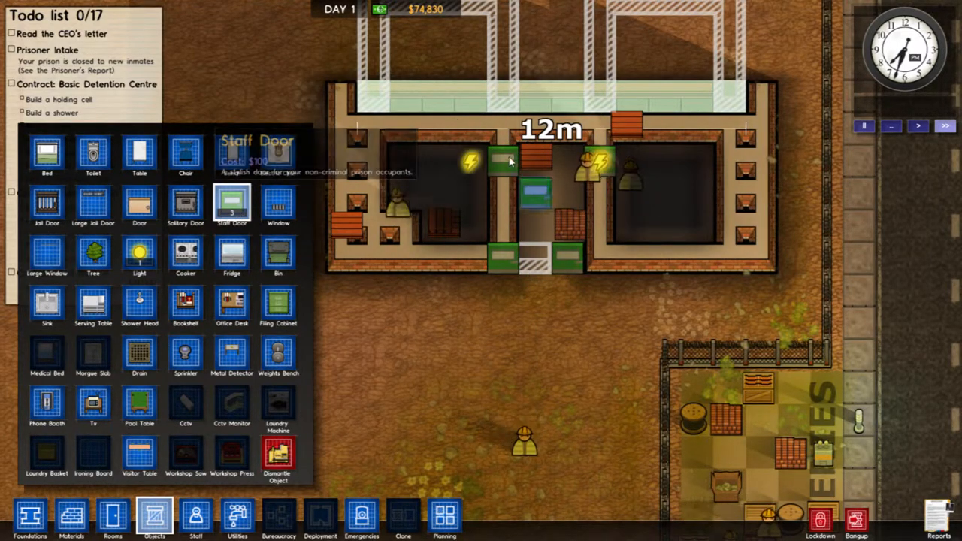
# Place a Staff Door on the building's bottom wall into the corridor.
pyautogui.click(504, 161)
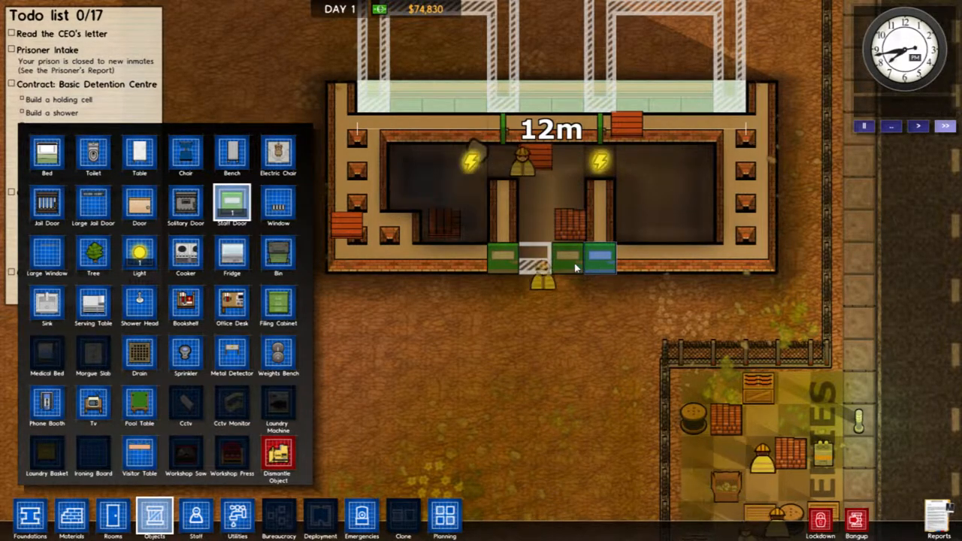
pyautogui.click(575, 267)
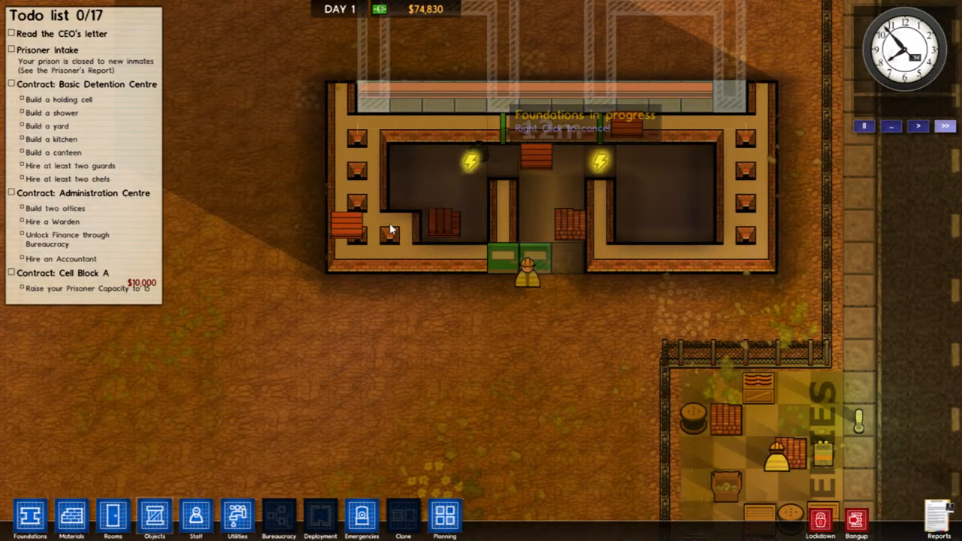
# Demolish the old inner walls via Materials so the side rooms fill the foundation.
pyautogui.click(112, 514)
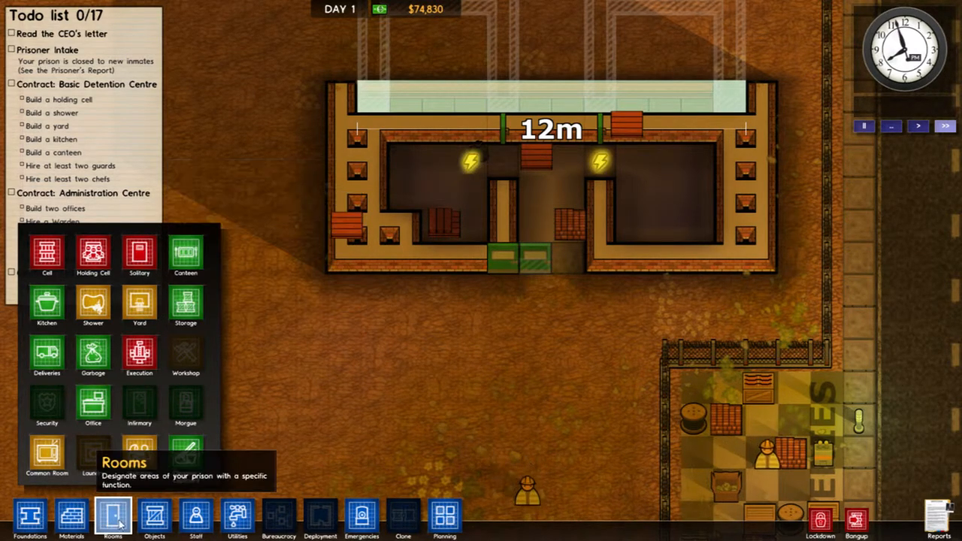
pyautogui.moveTo(72, 516)
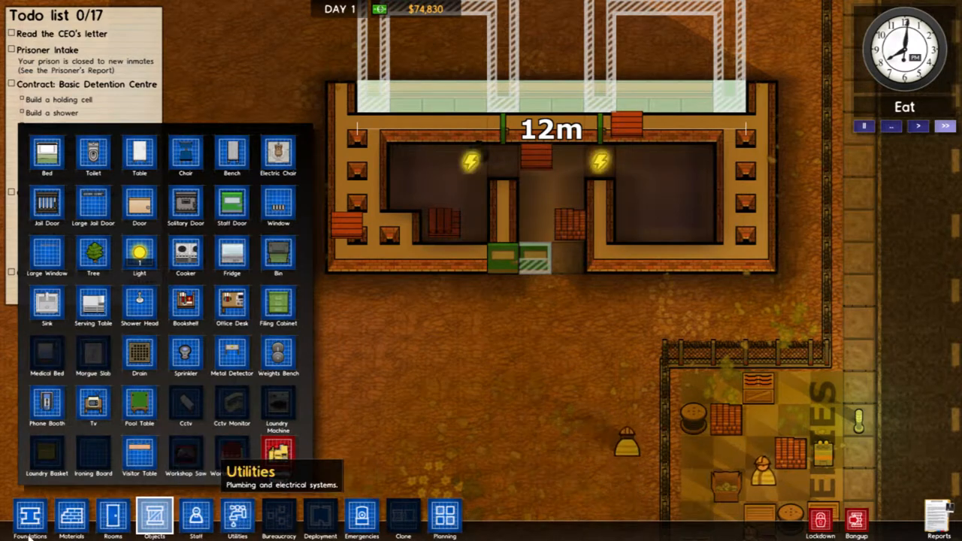
pyautogui.click(72, 518)
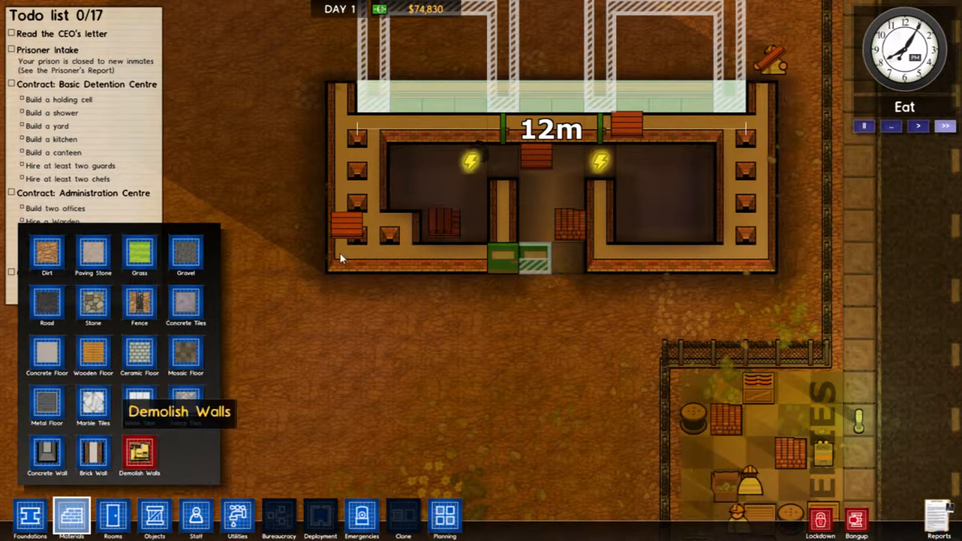
pyautogui.moveTo(376, 150)
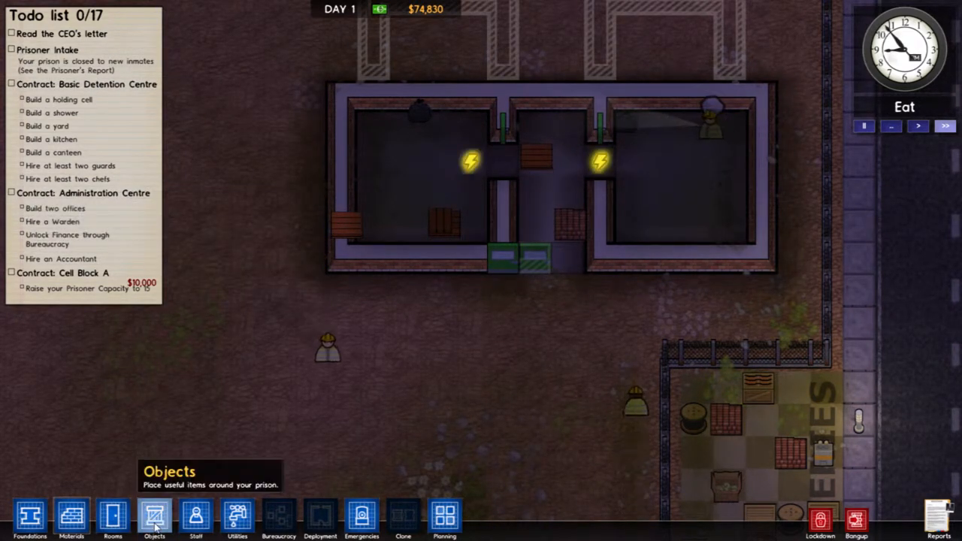
# Designate the left and right side rooms as Offices.
pyautogui.click(113, 515)
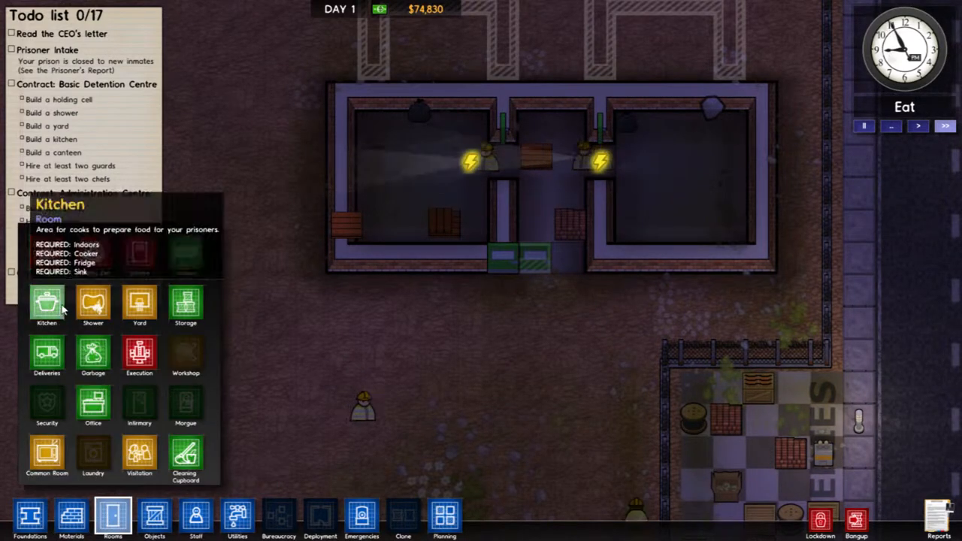
pyautogui.moveTo(186, 255)
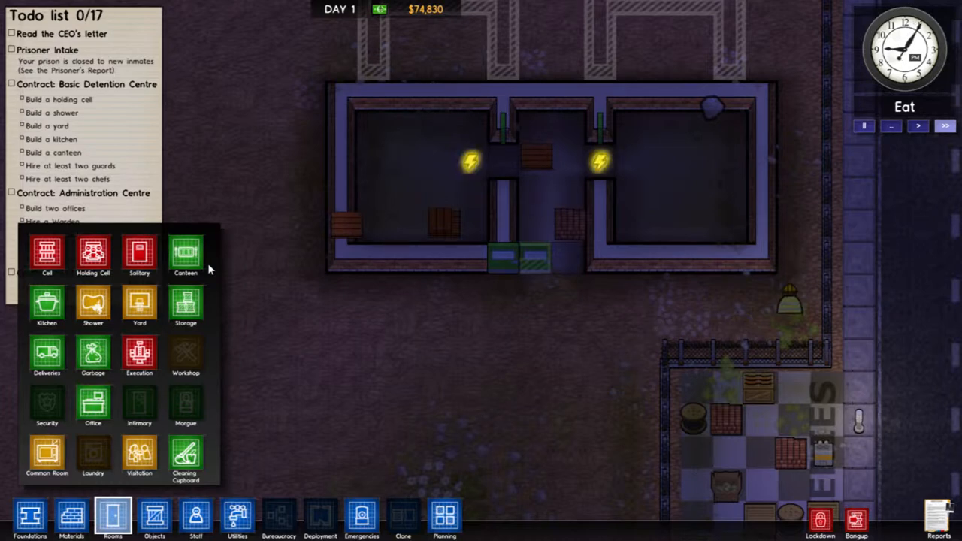
pyautogui.moveTo(185, 255)
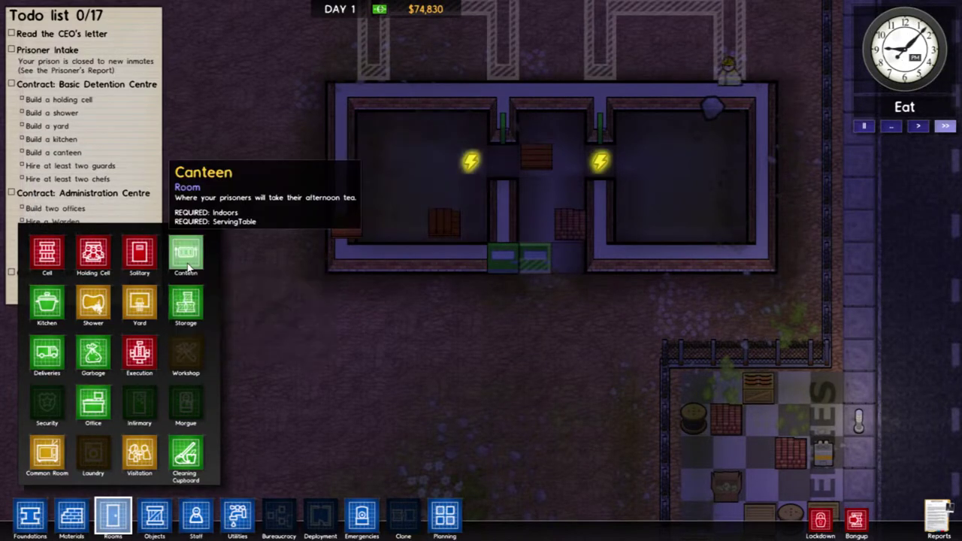
pyautogui.moveTo(46, 305)
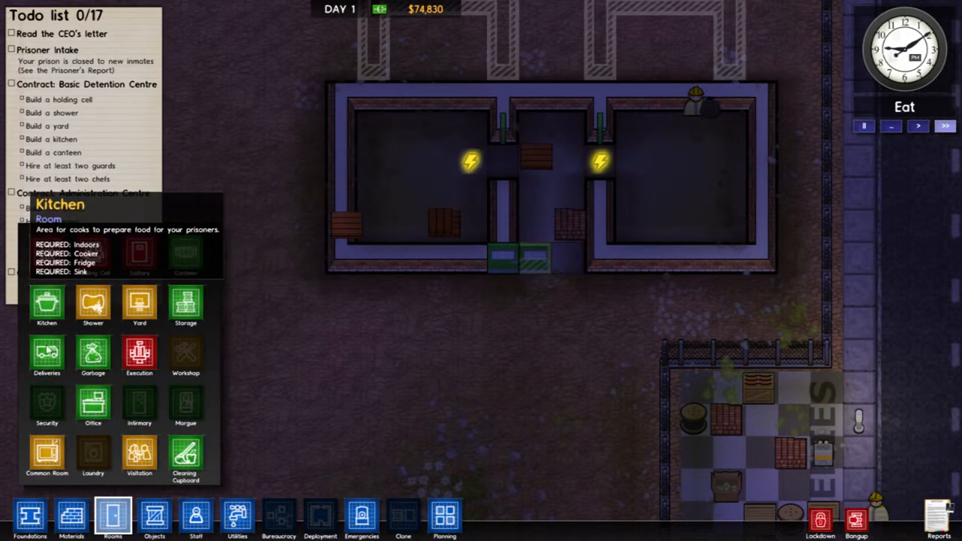
pyautogui.moveTo(139, 353)
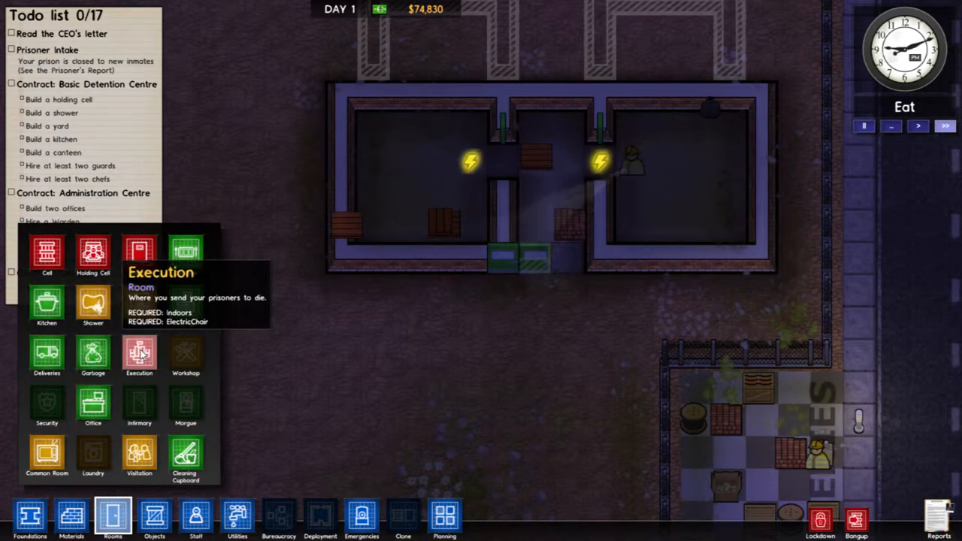
pyautogui.moveTo(139, 406)
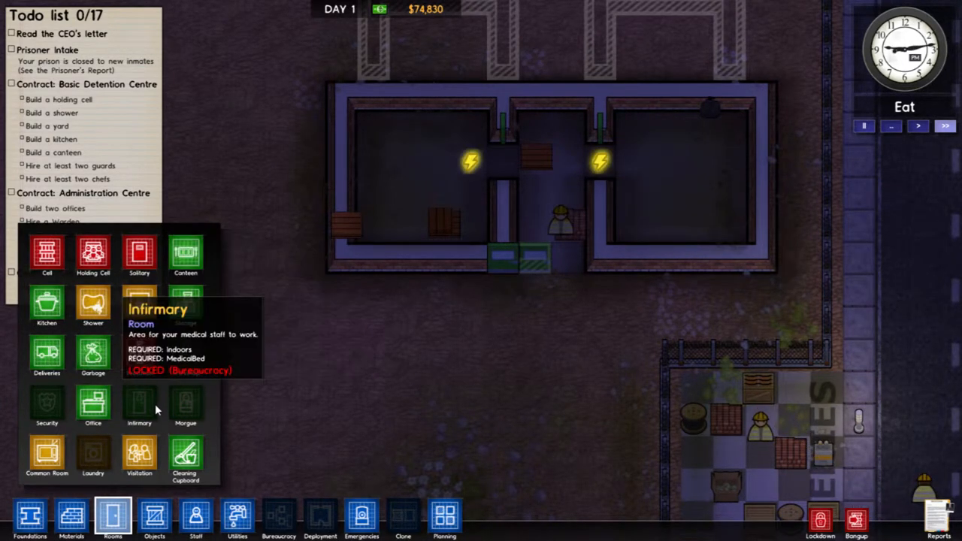
pyautogui.click(93, 404)
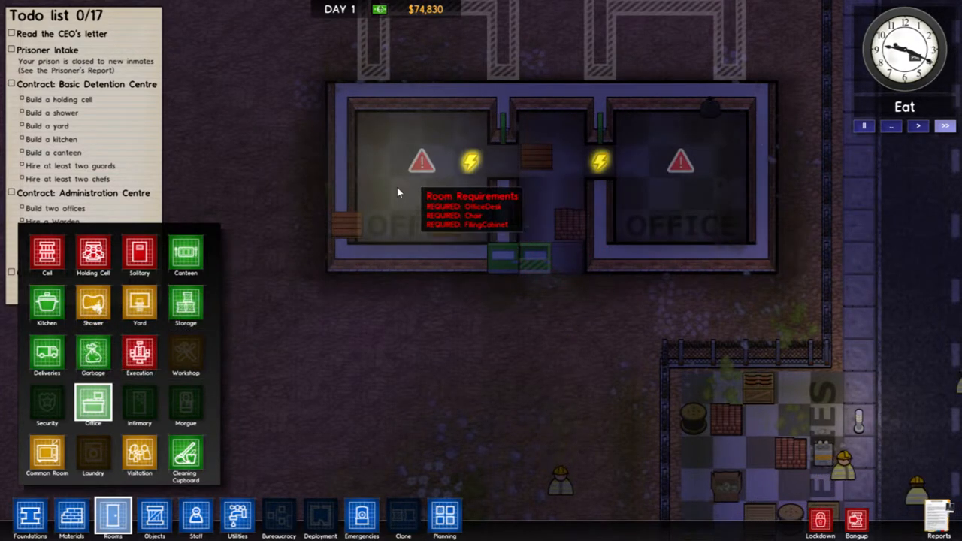
pyautogui.moveTo(93, 404)
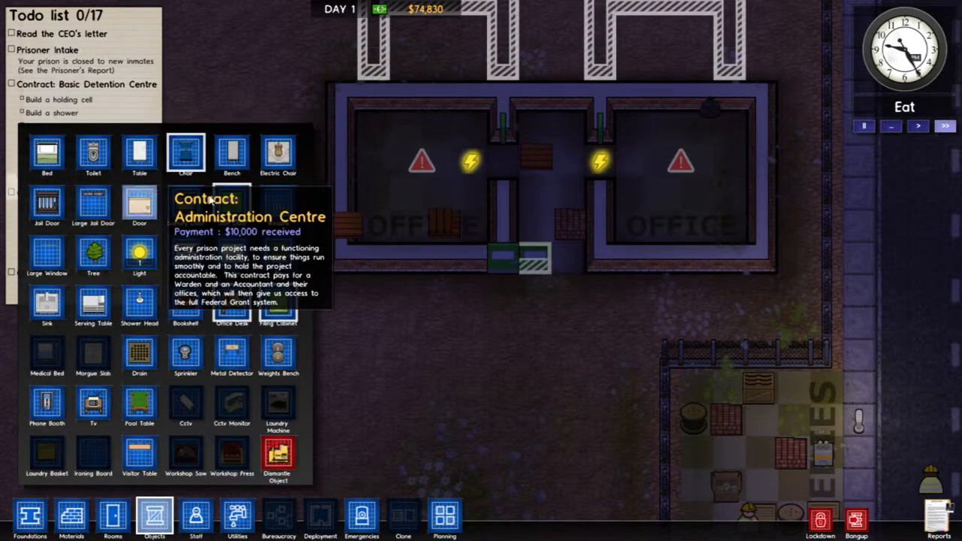
pyautogui.moveTo(278, 304)
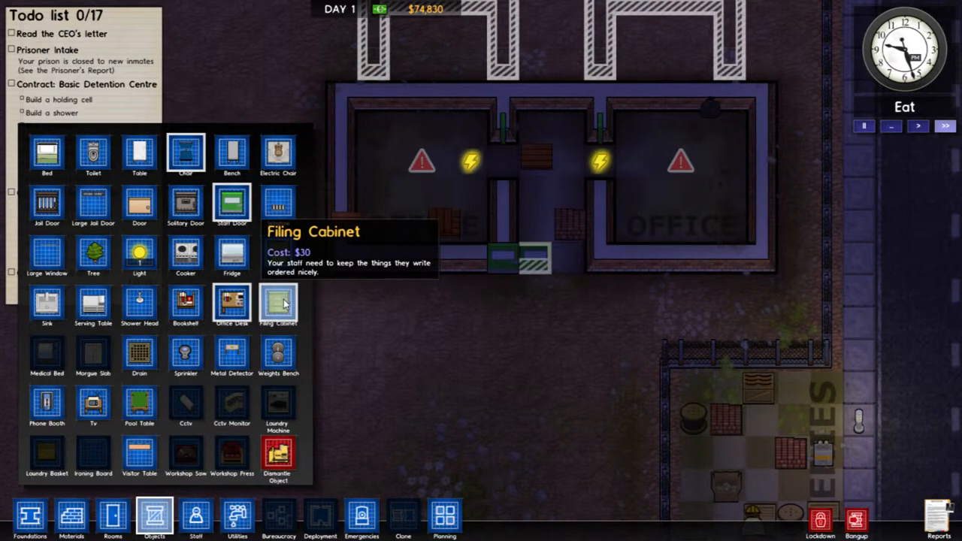
pyautogui.moveTo(158, 162)
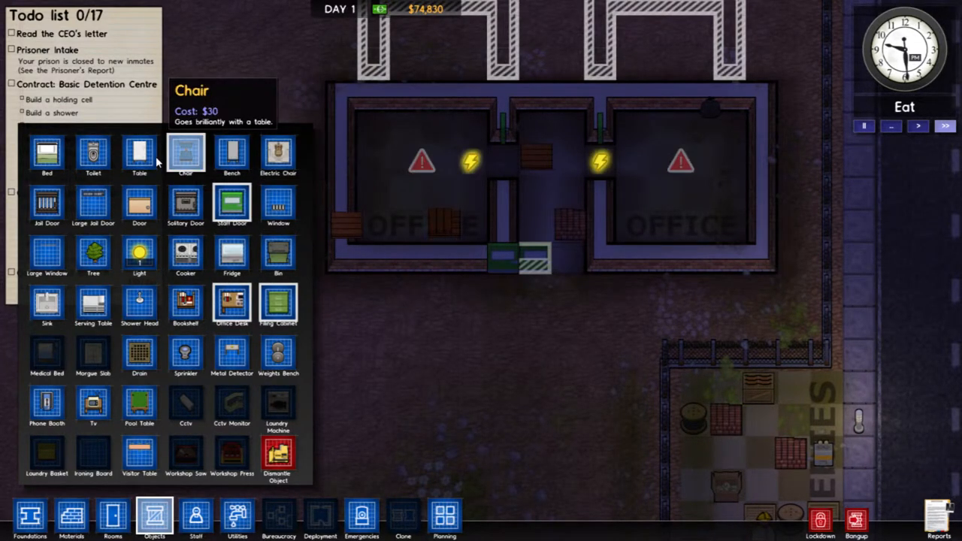
pyautogui.moveTo(298, 308)
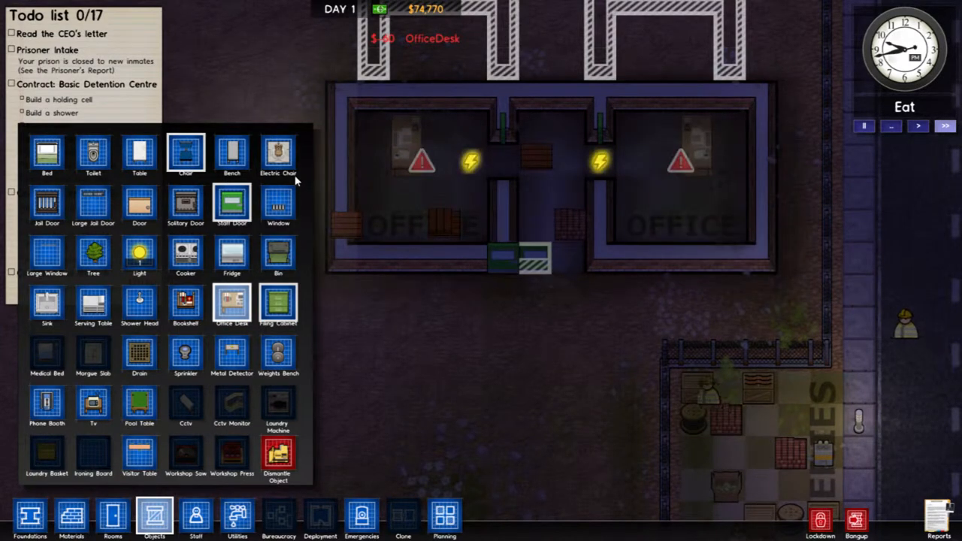
pyautogui.moveTo(93, 357)
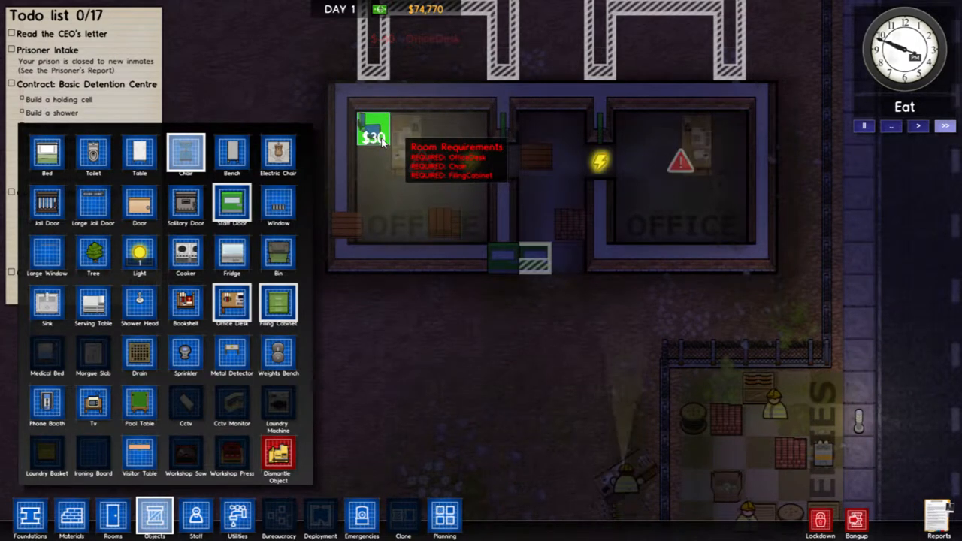
pyautogui.moveTo(725, 137)
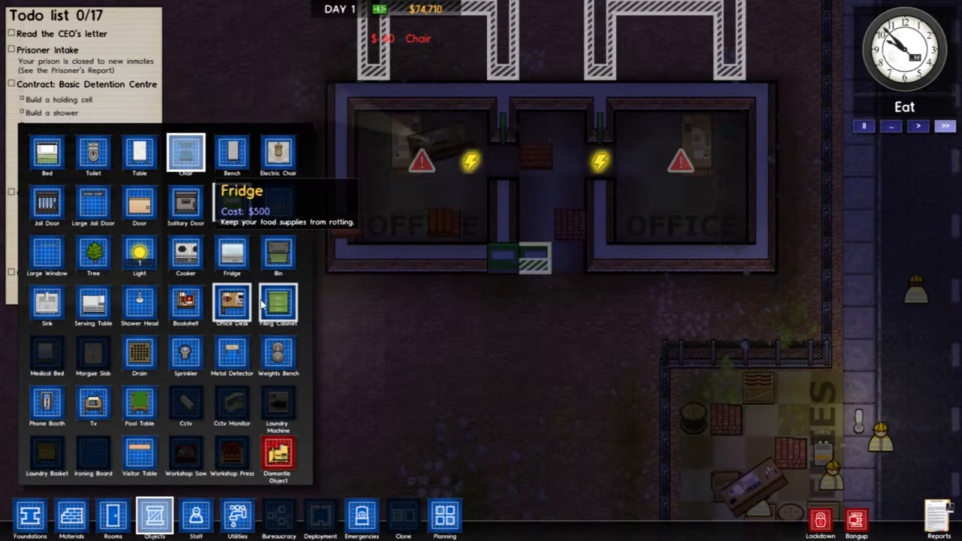
pyautogui.moveTo(278, 305)
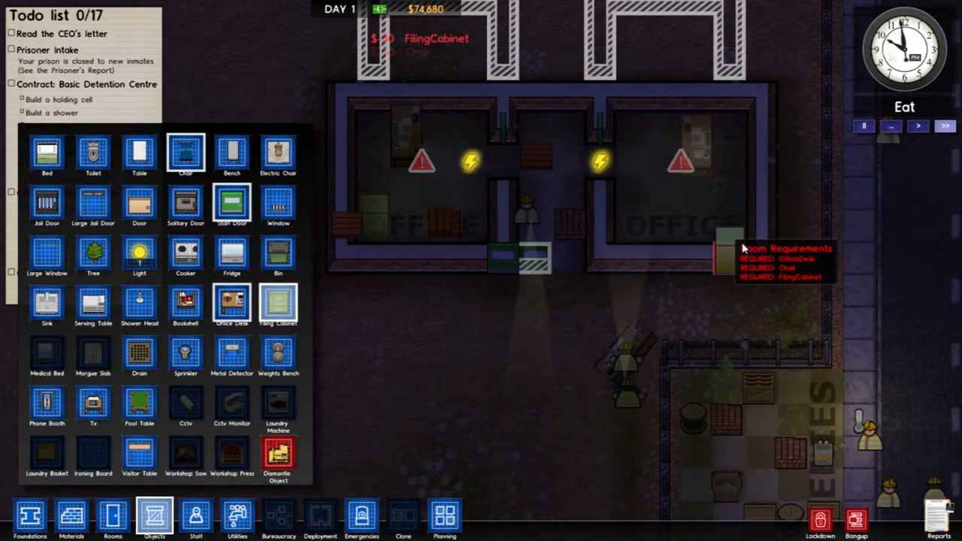
# Place a filing cabinet in the right-hand office.
pyautogui.click(470, 315)
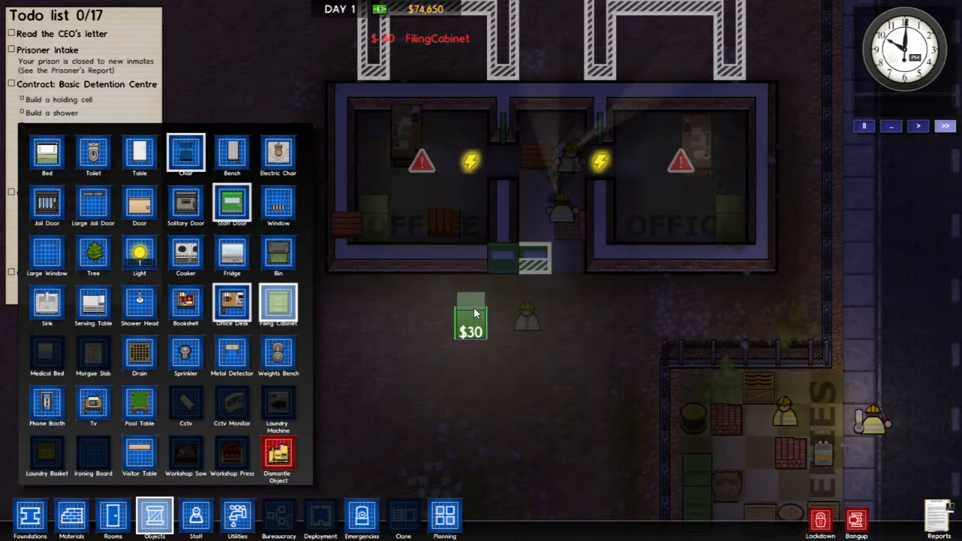
pyautogui.moveTo(406, 290)
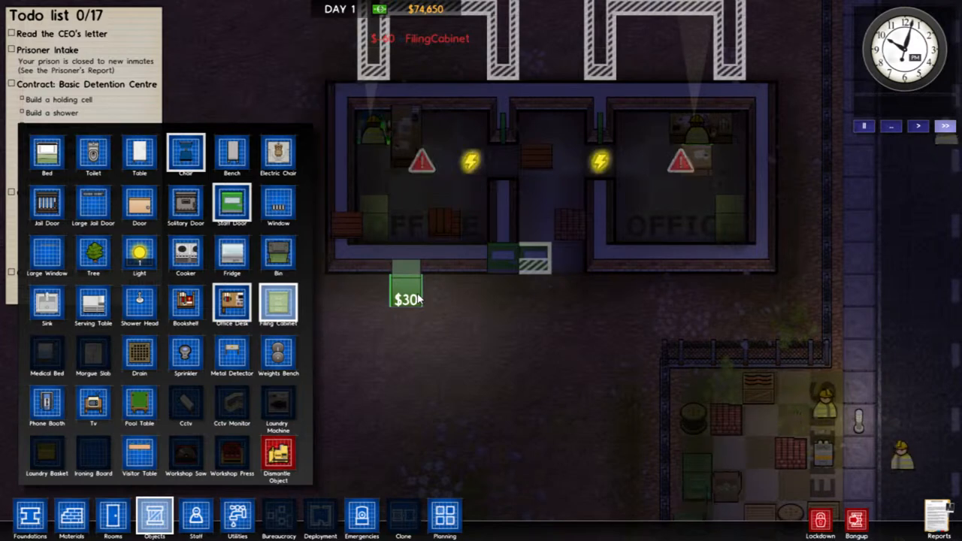
# Hire a Warden for $1,000 from the Staff toolbar, completing the offices task.
pyautogui.click(154, 515)
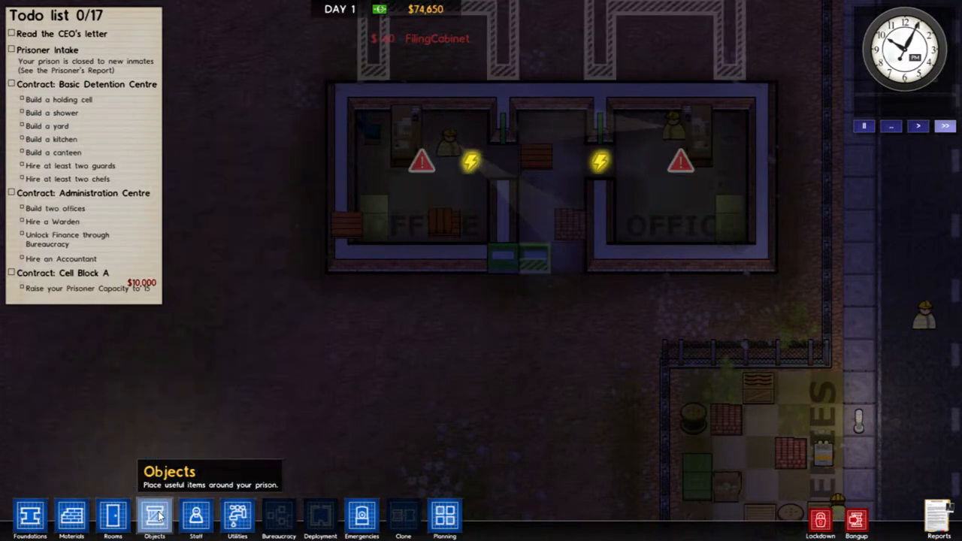
pyautogui.moveTo(196, 518)
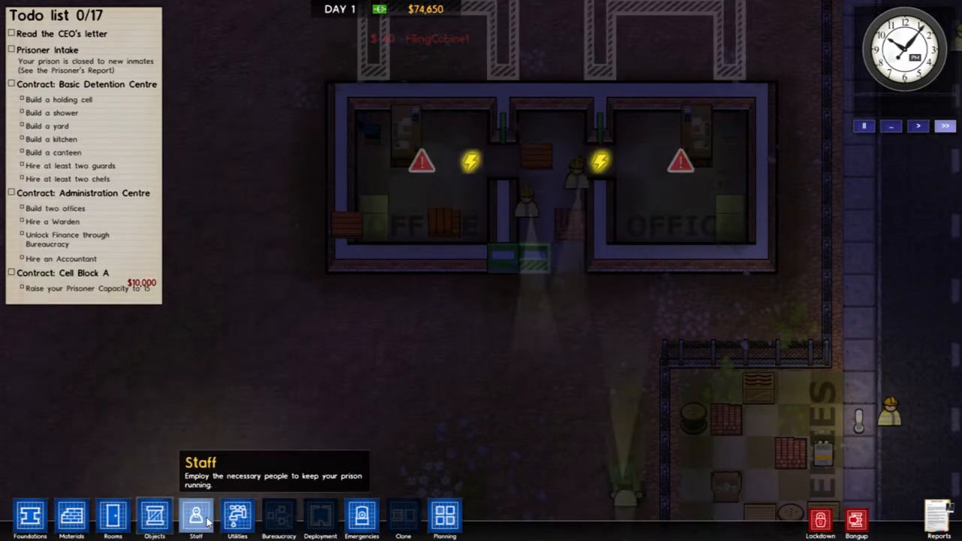
pyautogui.click(196, 519)
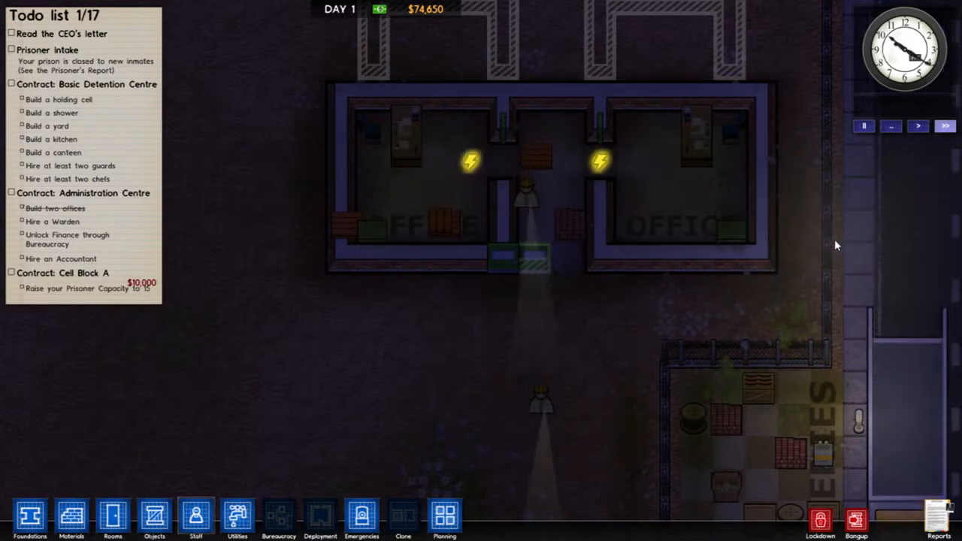
pyautogui.click(526, 307)
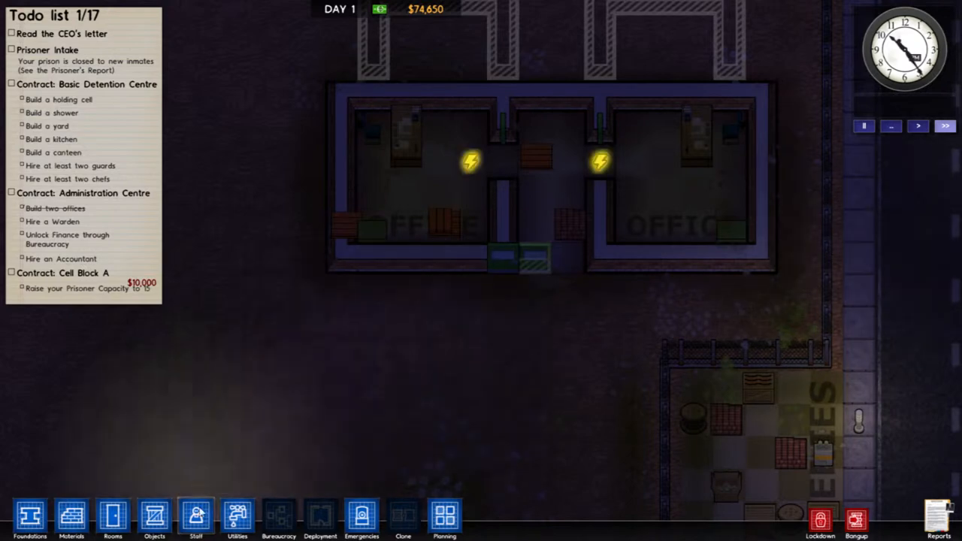
pyautogui.click(196, 517)
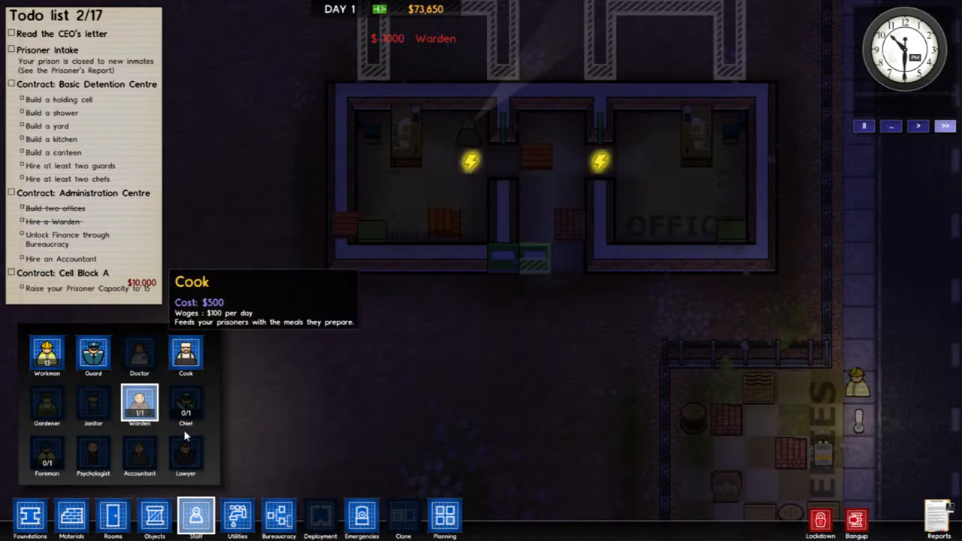
pyautogui.moveTo(403, 518)
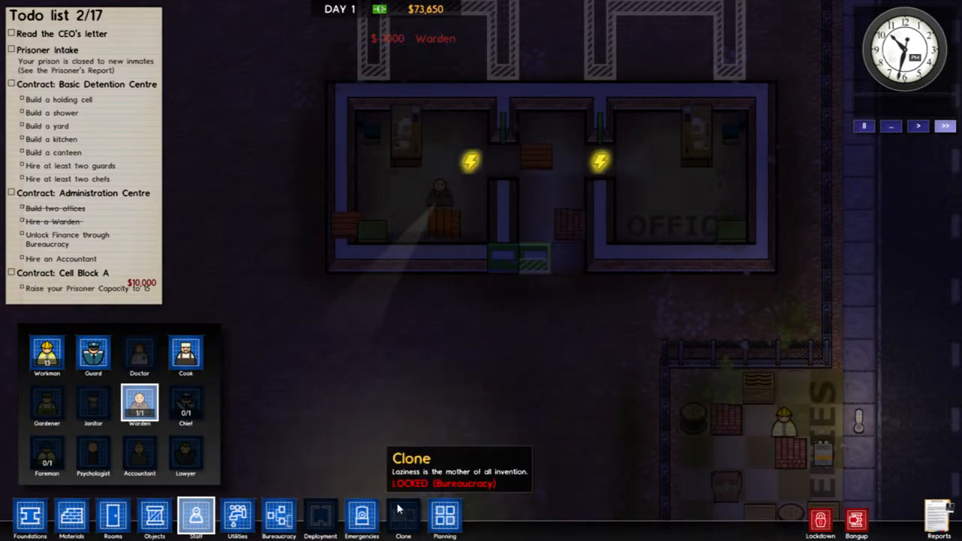
# Start Finance research for $500 on the warden's Bureaucracy board.
pyautogui.click(278, 519)
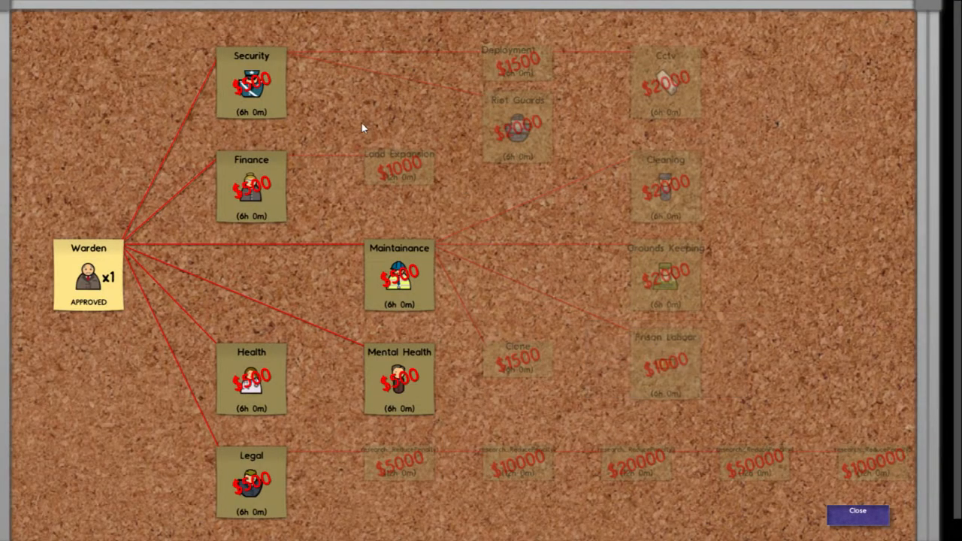
pyautogui.click(251, 185)
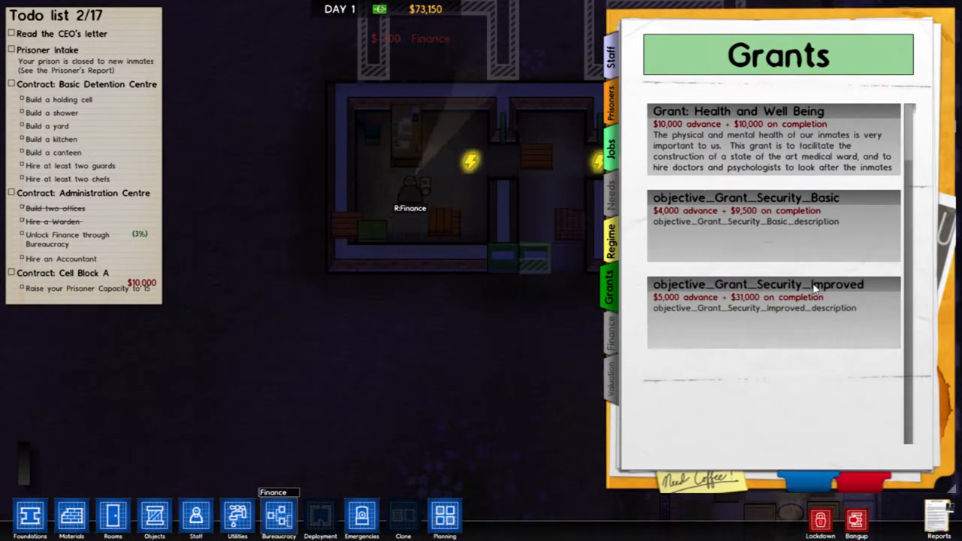
# Scroll through the Grants report to take the $15,000 Research grant.
pyautogui.scroll(-3)
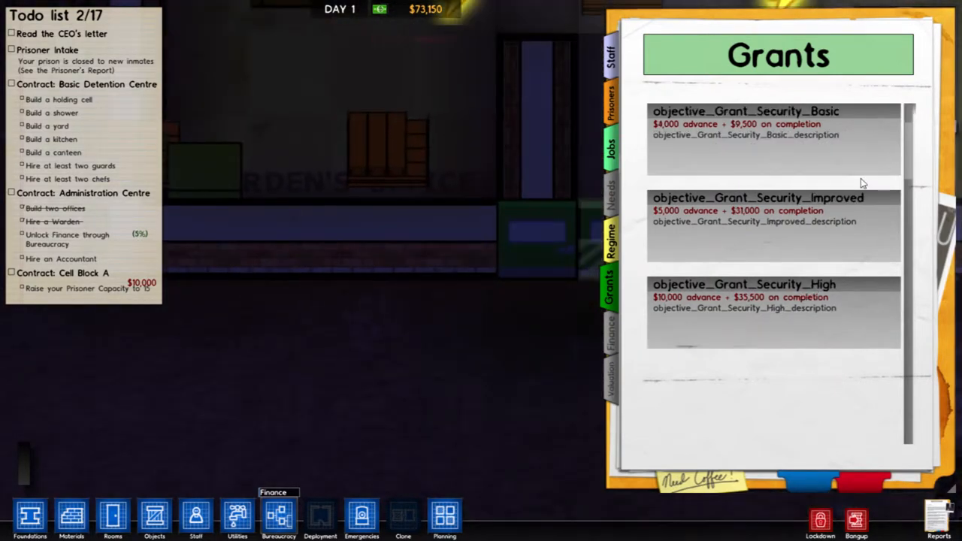
pyautogui.scroll(3)
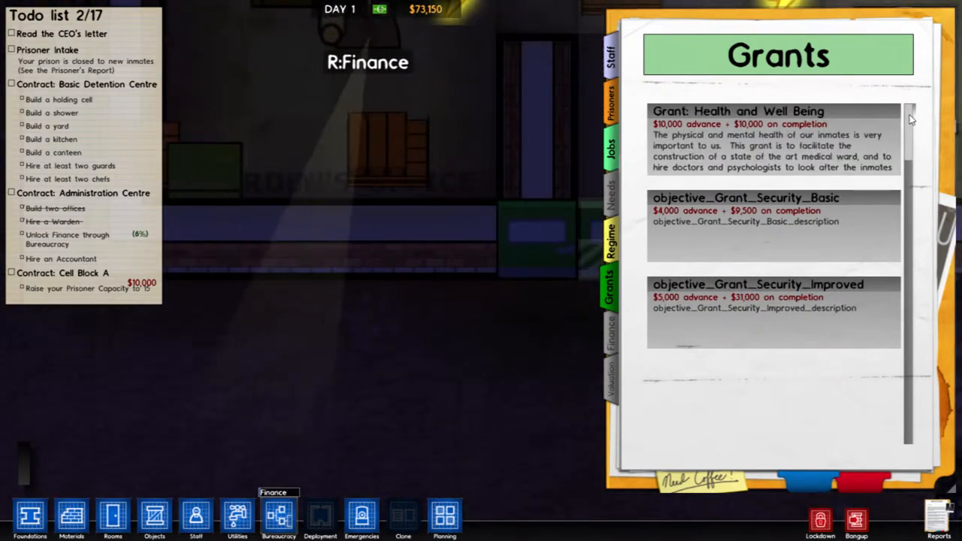
pyautogui.scroll(-3)
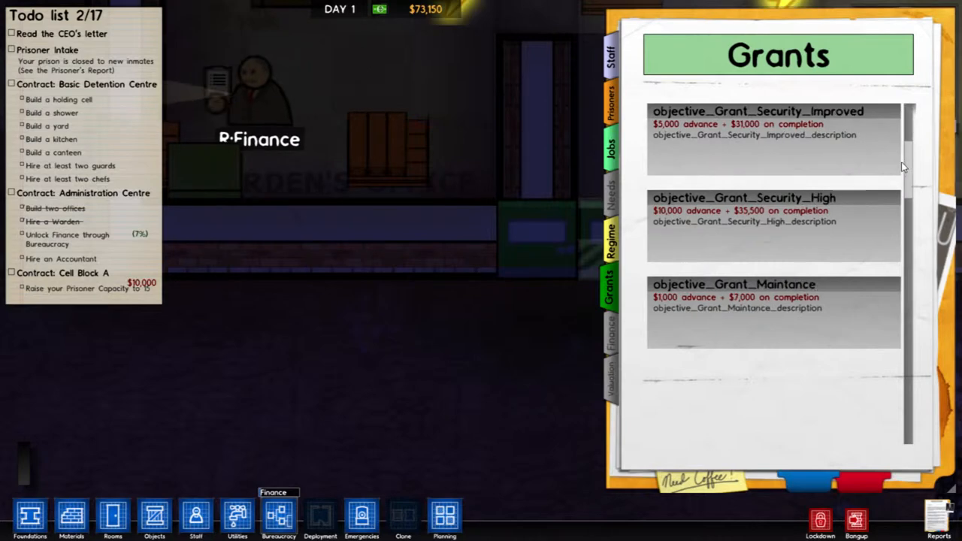
pyautogui.scroll(-3)
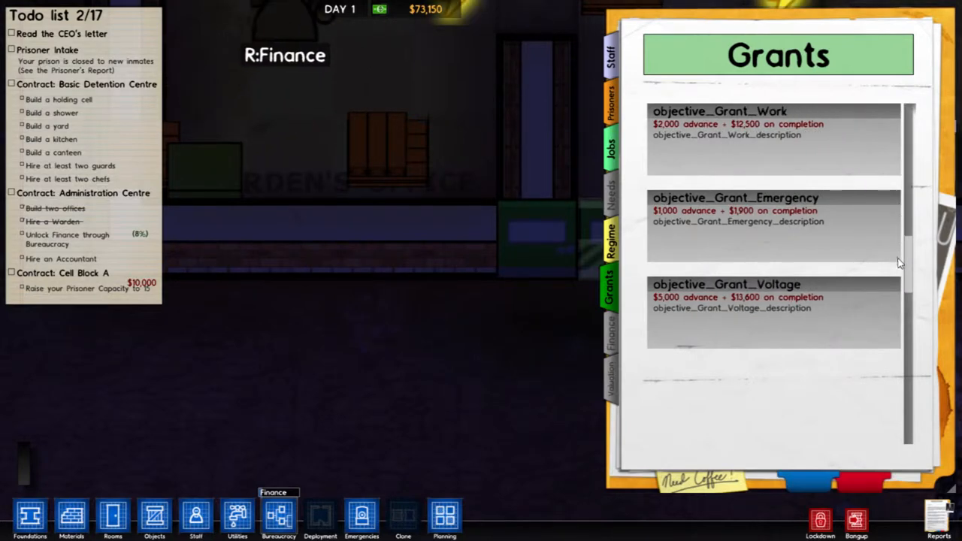
pyautogui.scroll(-3)
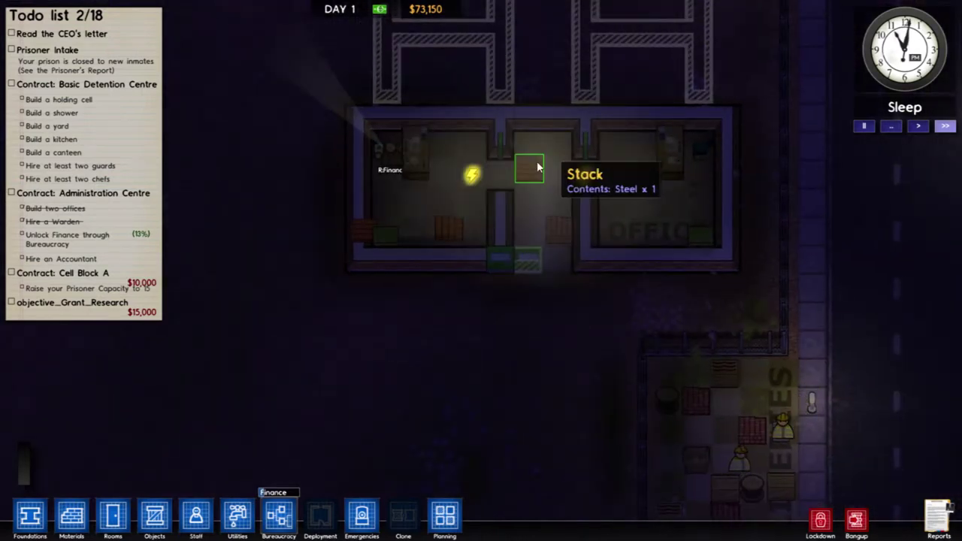
pyautogui.moveTo(440, 203)
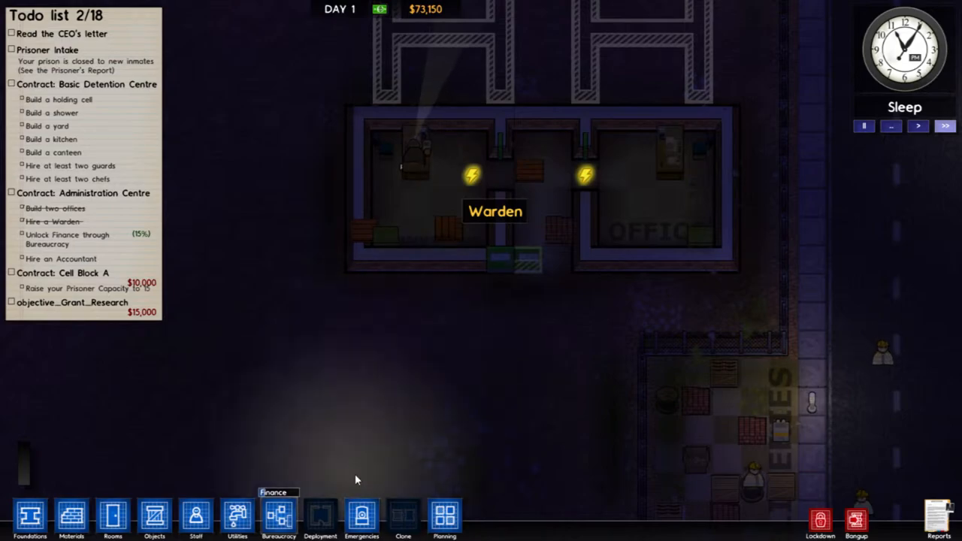
# Start Maintenance, Health and Mental Health research, leaving $71,650, and close the board.
pyautogui.click(278, 515)
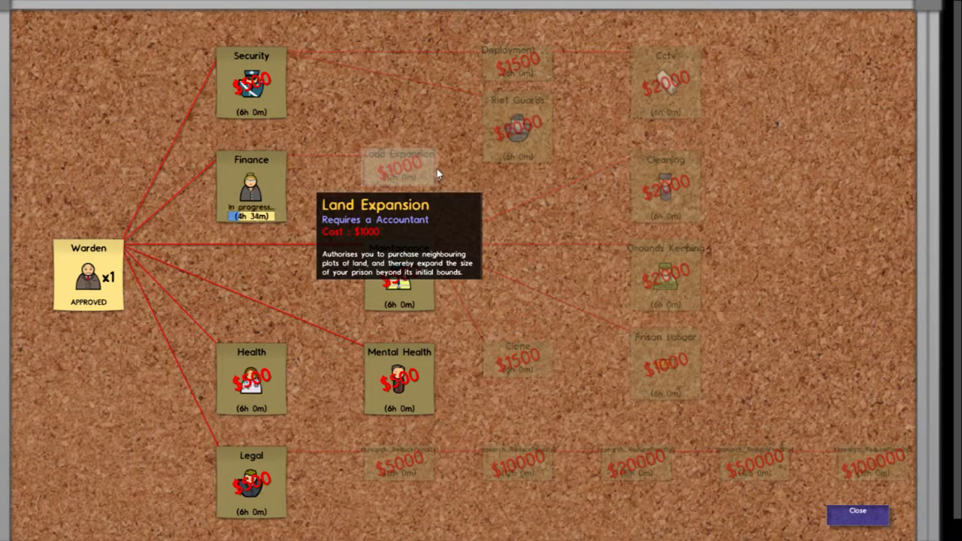
pyautogui.moveTo(402, 460)
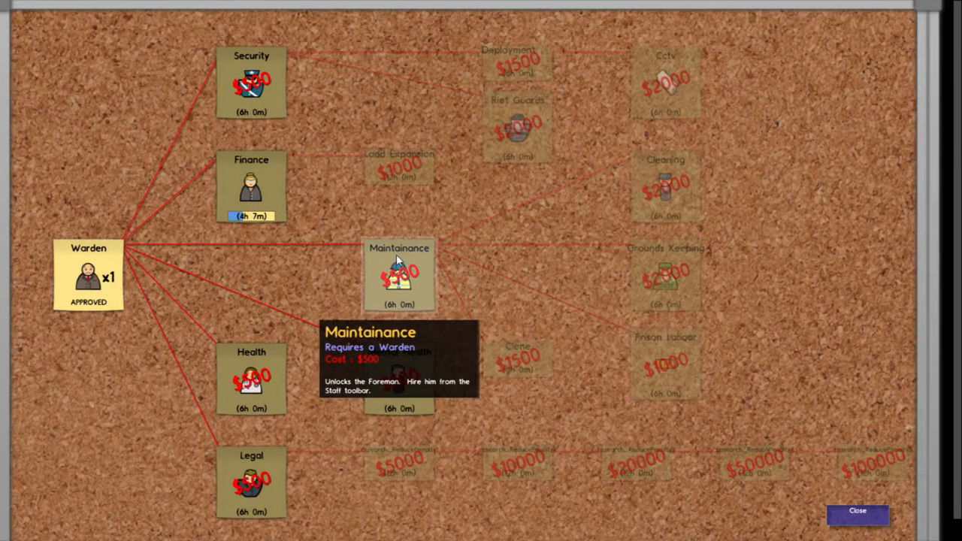
pyautogui.moveTo(406, 304)
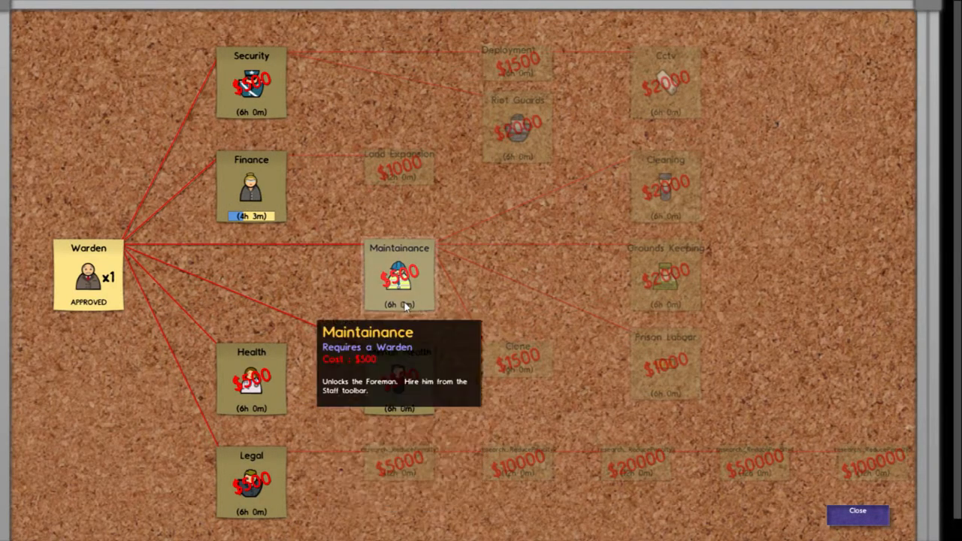
pyautogui.click(399, 274)
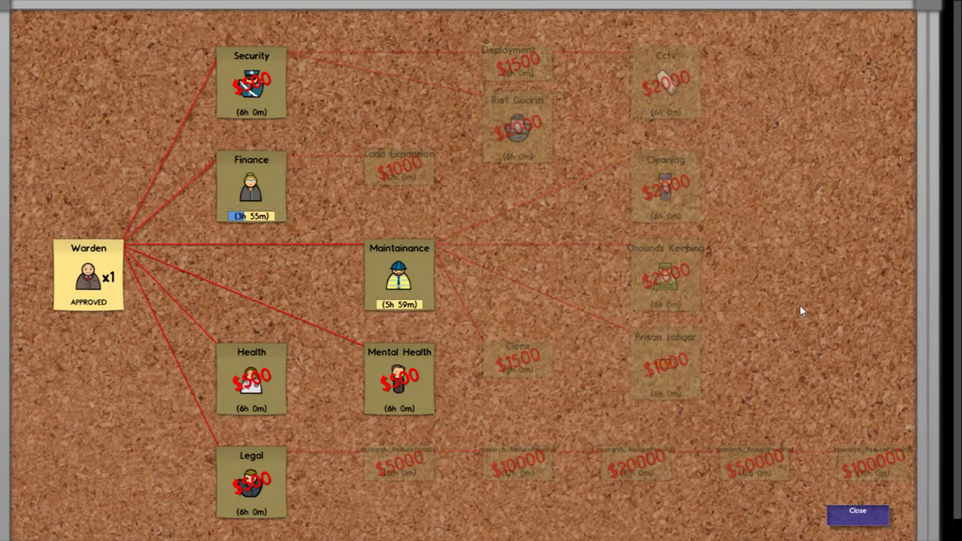
pyautogui.moveTo(252, 380)
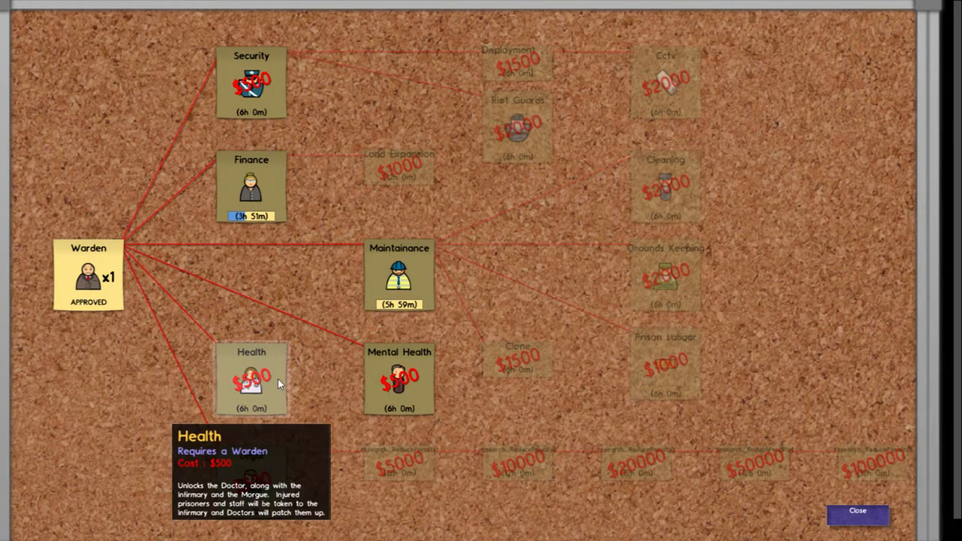
pyautogui.moveTo(399, 380)
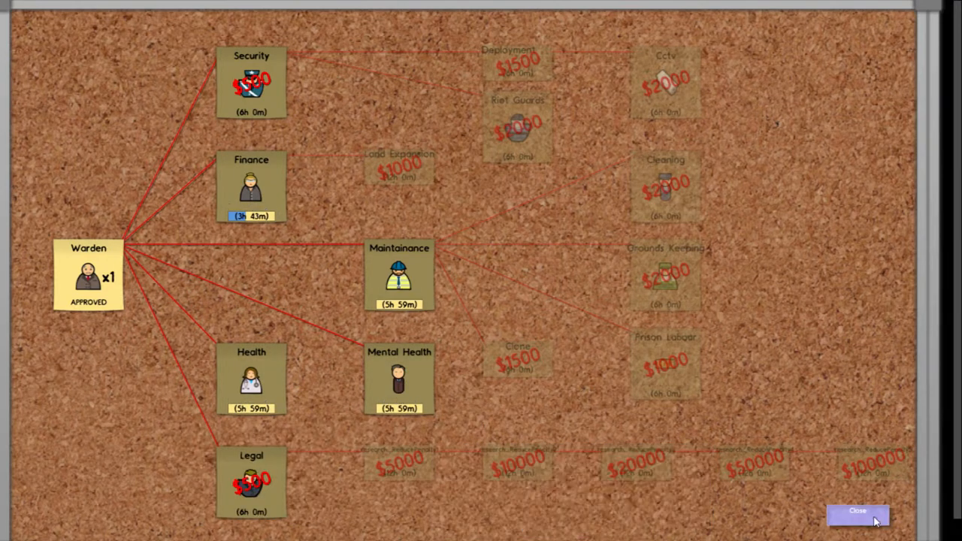
pyautogui.click(857, 510)
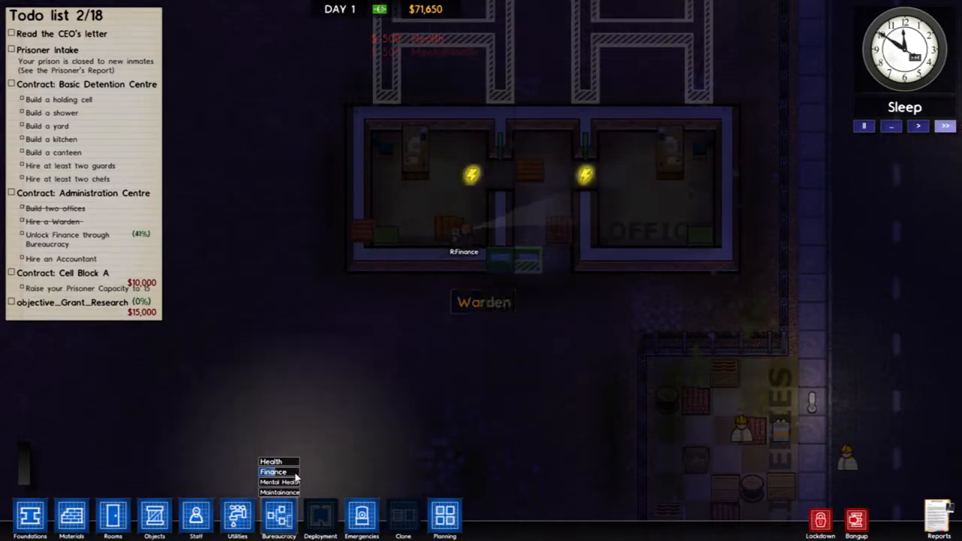
# Lay a concrete-tile walkway south from the office door, leaving $70,860.
pyautogui.click(196, 519)
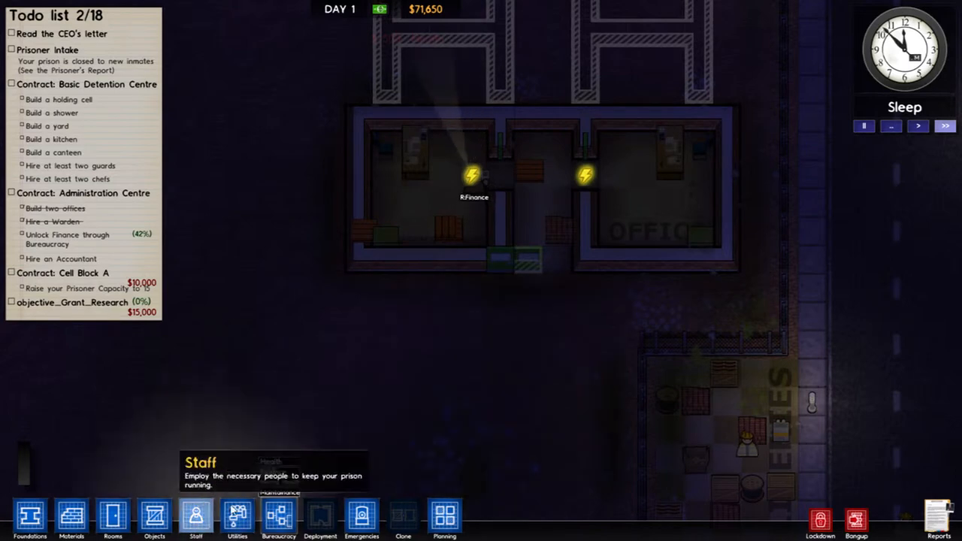
pyautogui.click(72, 517)
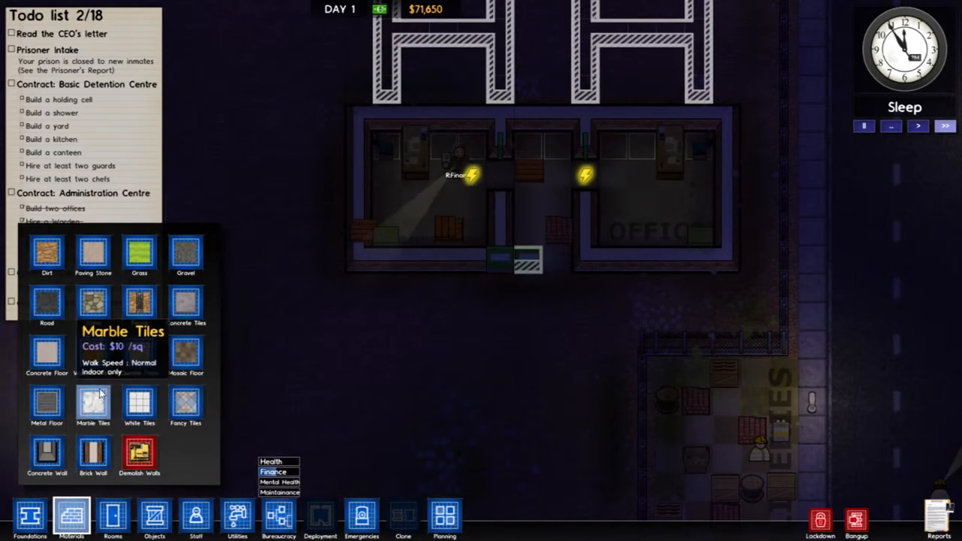
pyautogui.moveTo(186, 305)
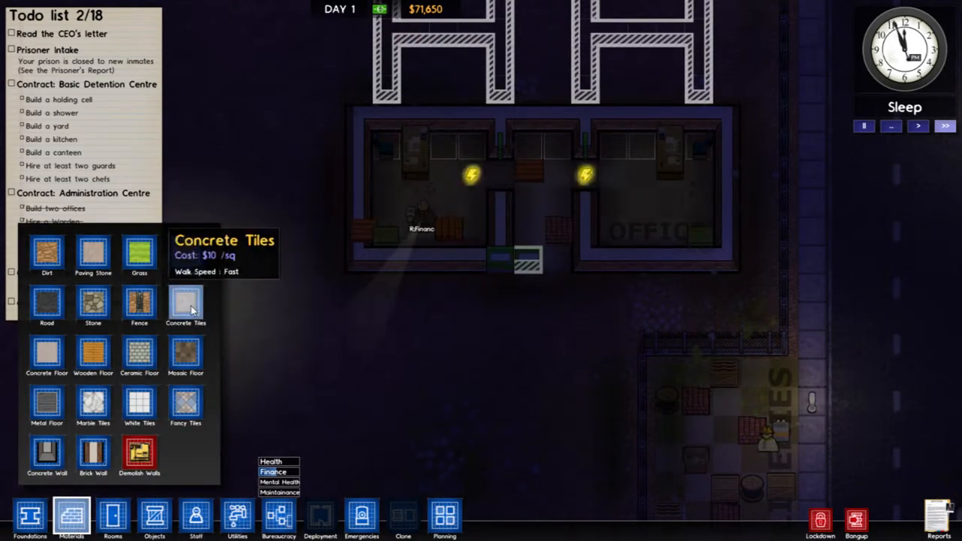
pyautogui.moveTo(93, 256)
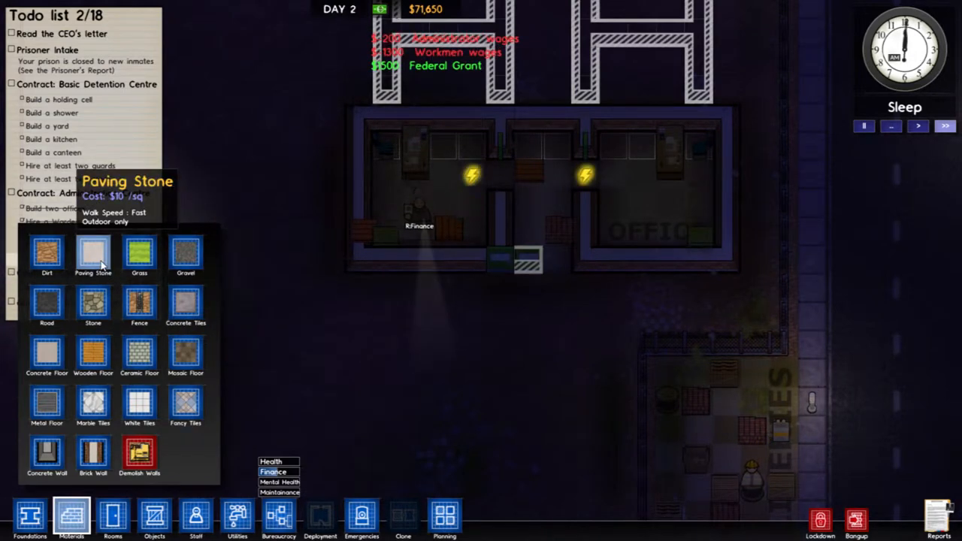
pyautogui.click(186, 304)
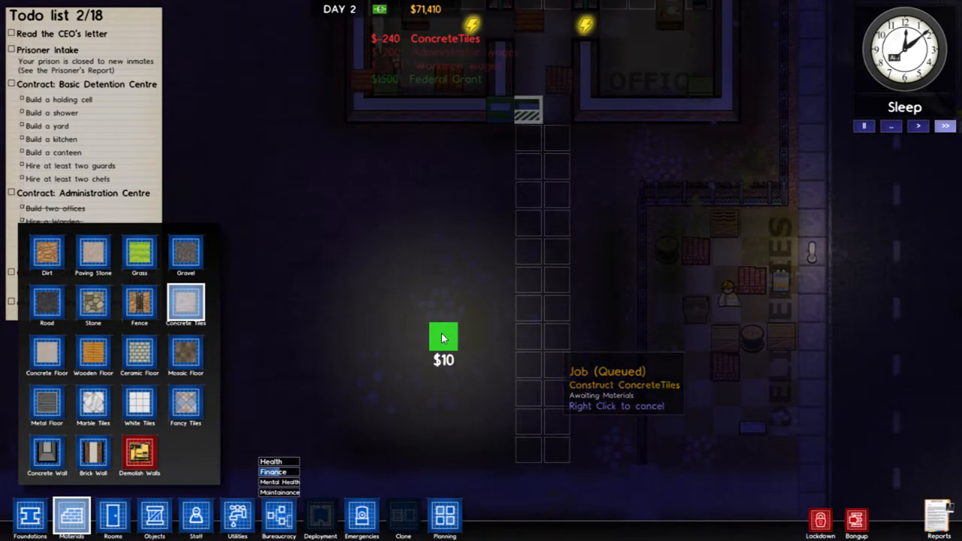
pyautogui.moveTo(93, 455)
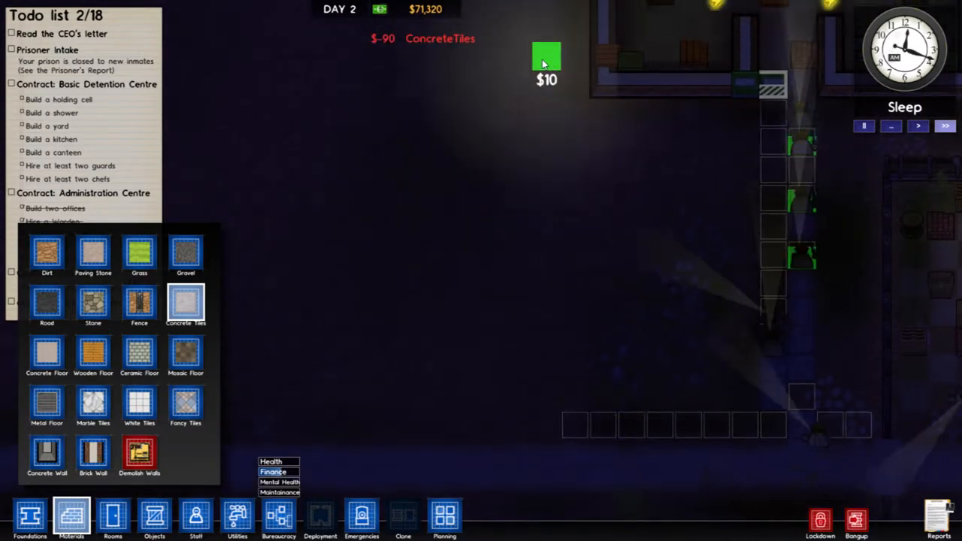
pyautogui.moveTo(546, 64); pyautogui.dragTo(518, 428)
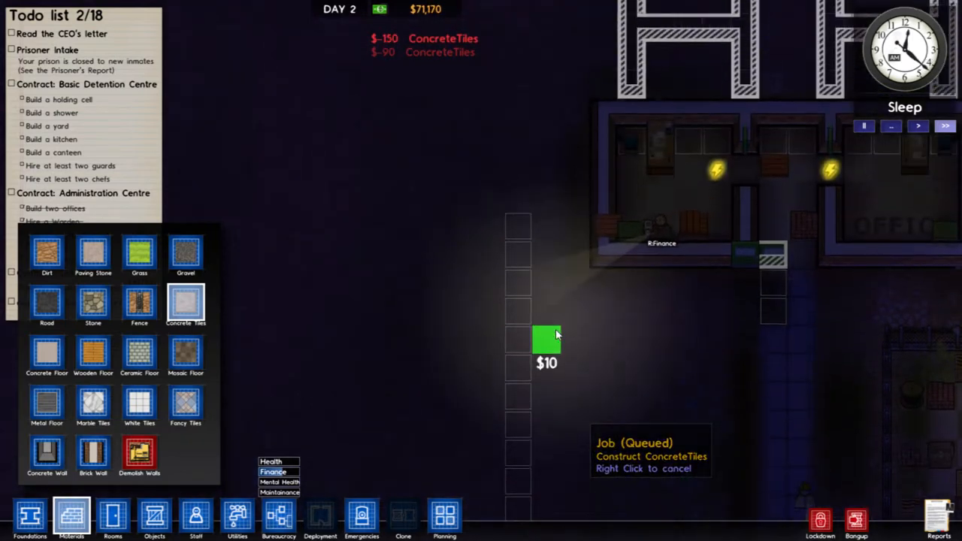
pyautogui.moveTo(546, 342); pyautogui.dragTo(517, 157)
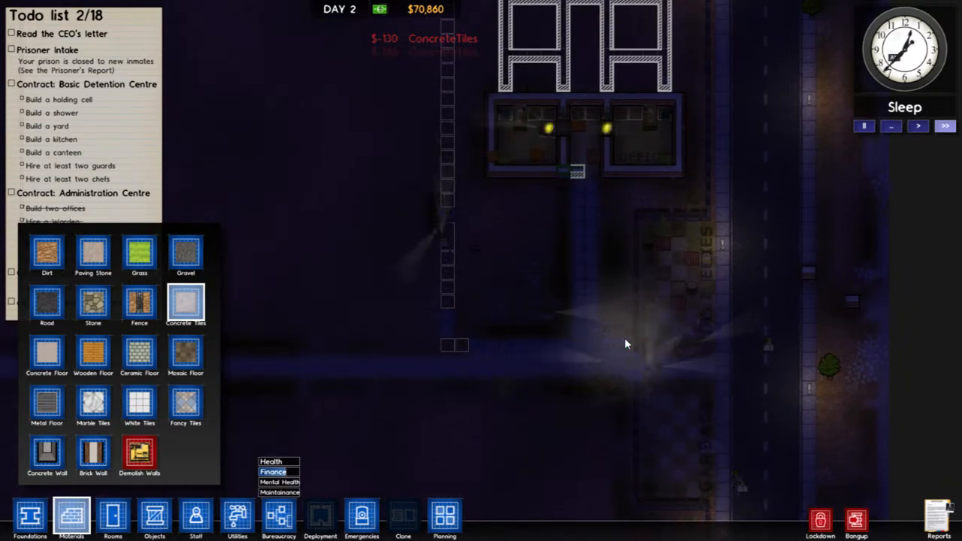
pyautogui.moveTo(579, 281)
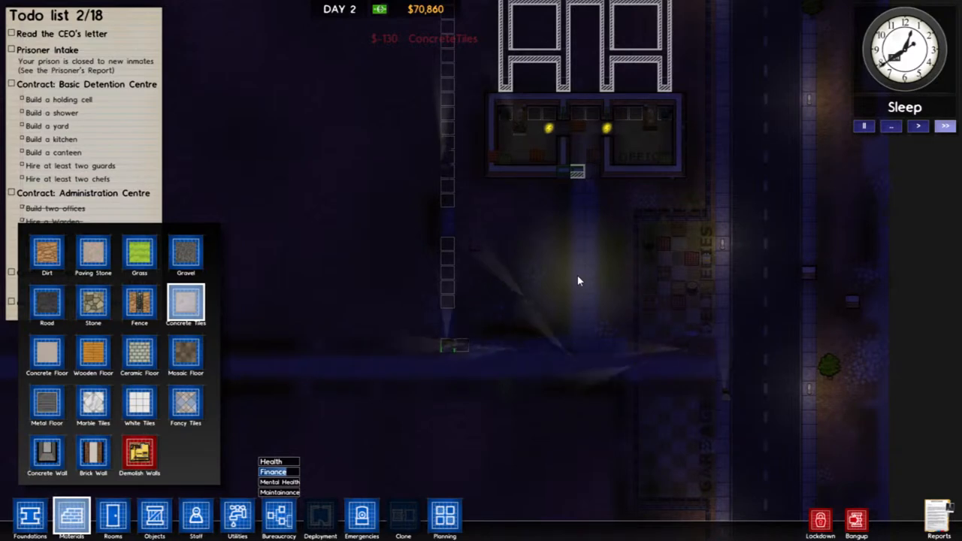
pyautogui.moveTo(196, 516)
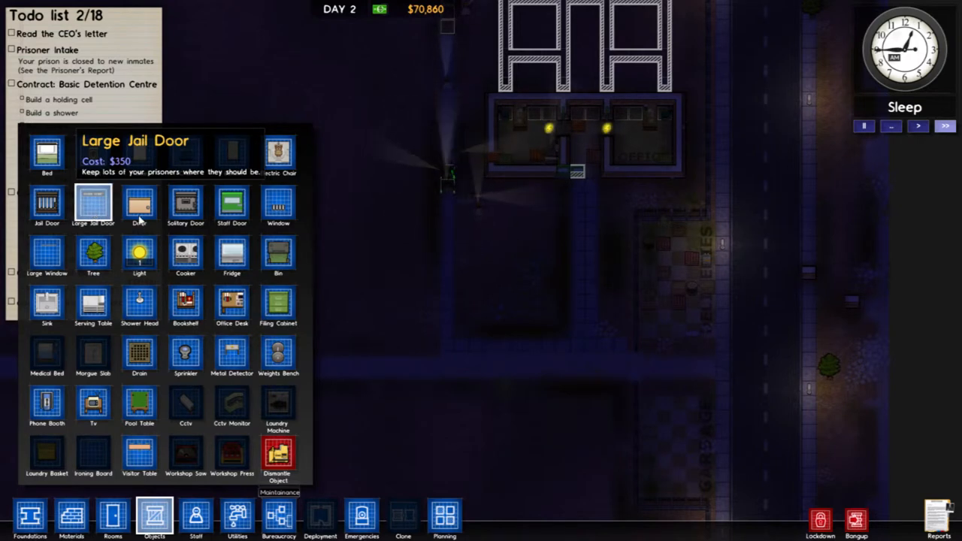
# Place a $350 Large Jail Door beside the concrete walkway.
pyautogui.click(584, 345)
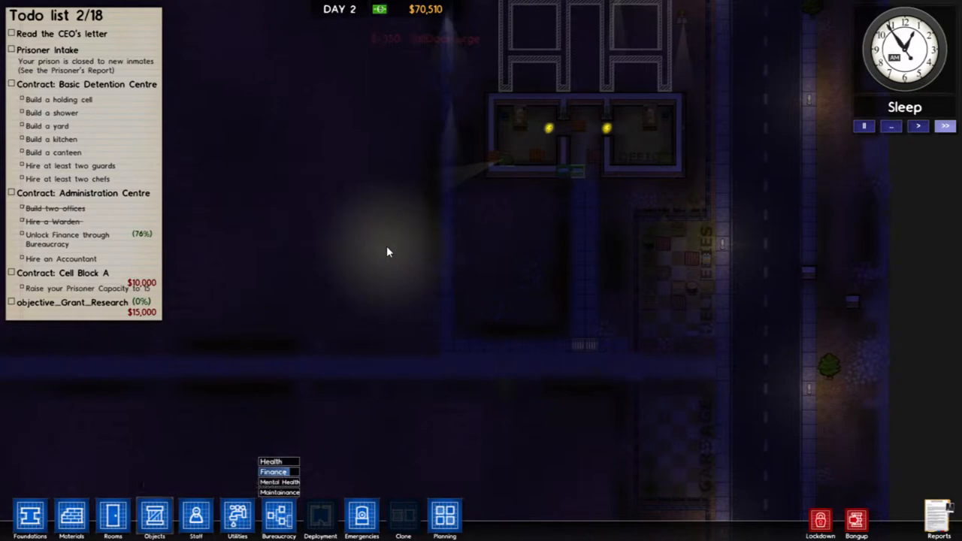
pyautogui.moveTo(628, 383)
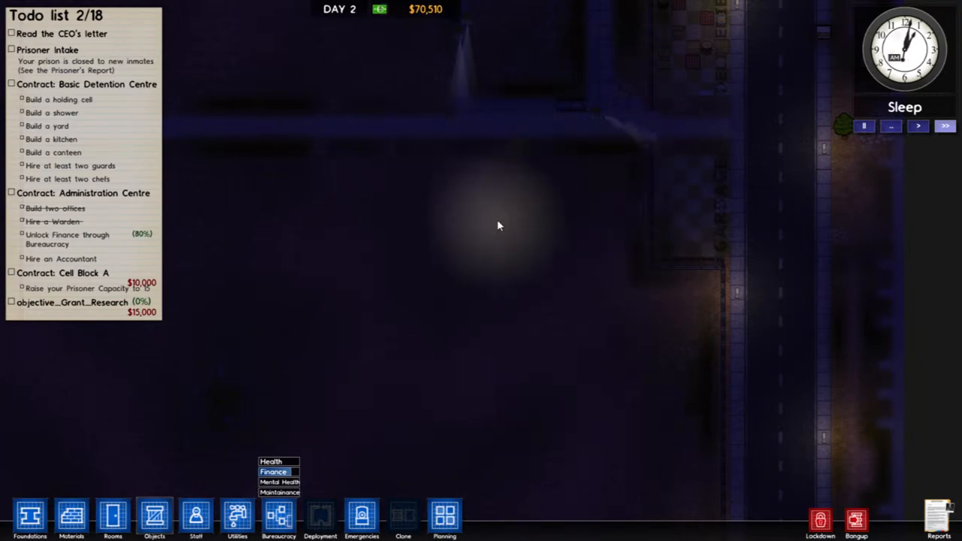
pyautogui.moveTo(274, 313)
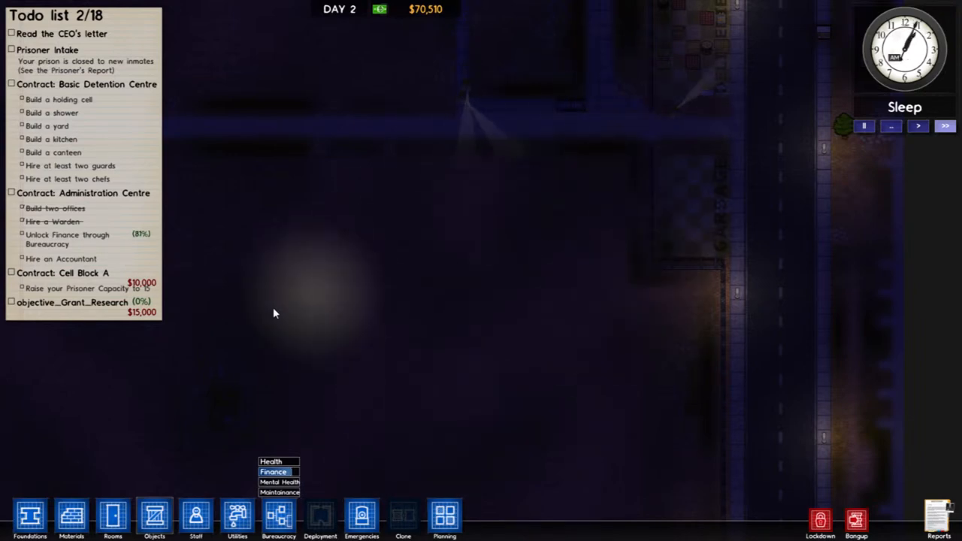
pyautogui.moveTo(113, 515)
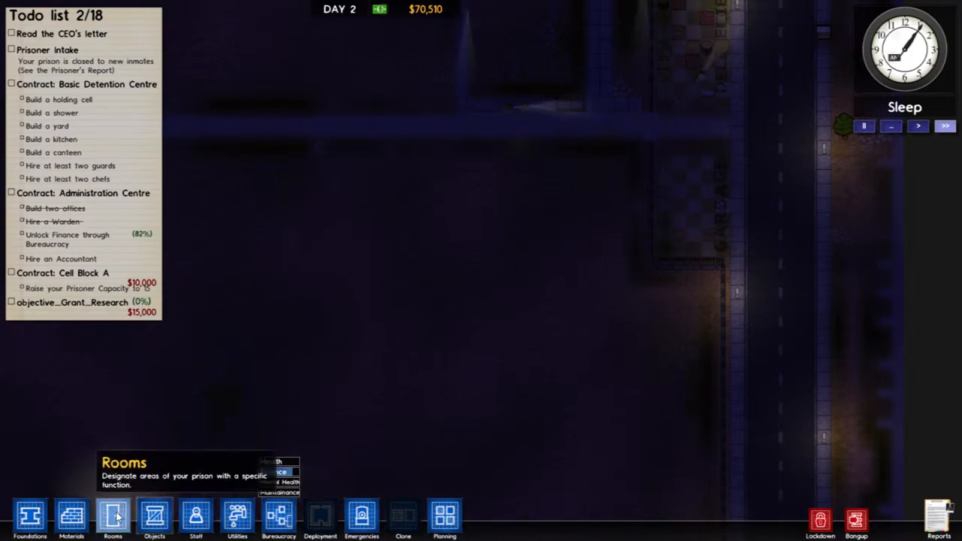
# Bring up the Objects catalogue to browse doors, desks and saws.
pyautogui.click(153, 519)
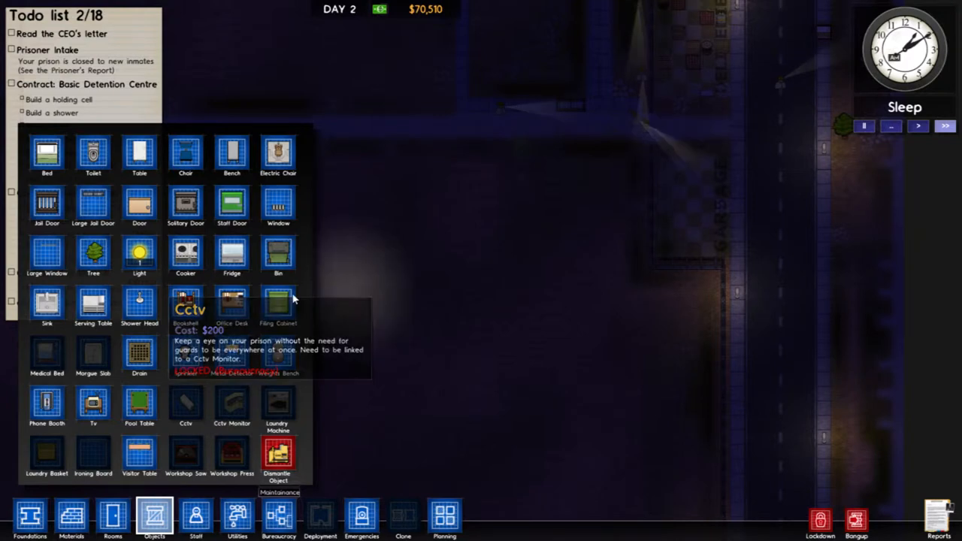
pyautogui.moveTo(232, 202)
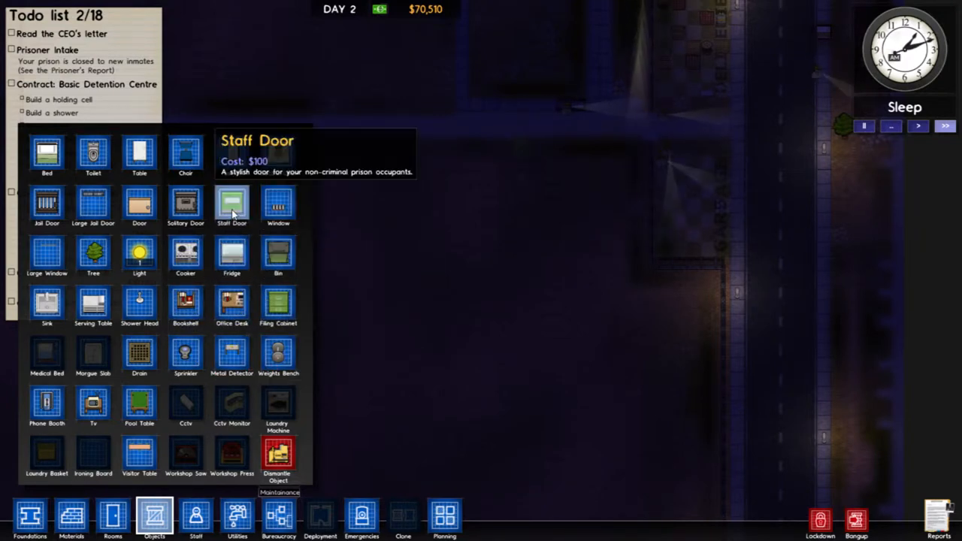
pyautogui.moveTo(331, 158)
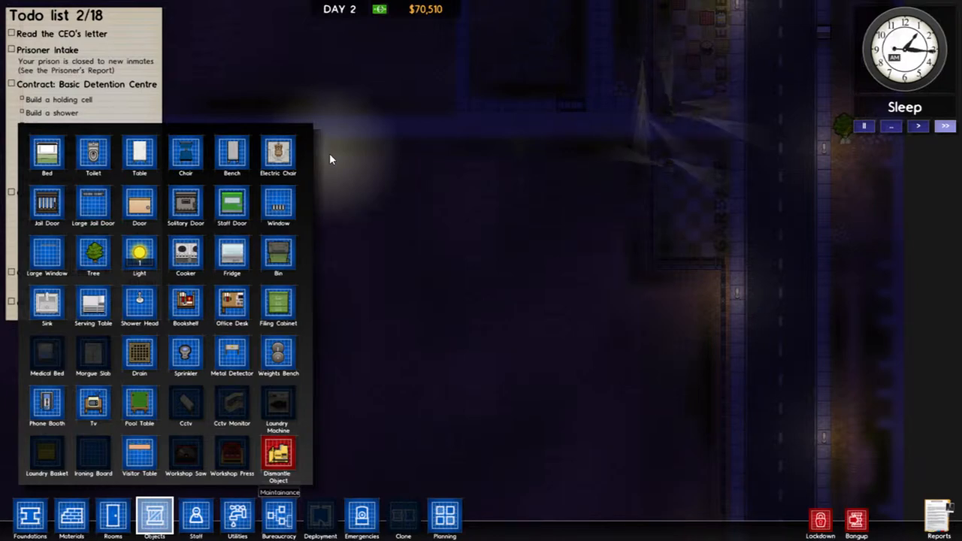
pyautogui.moveTo(185, 457)
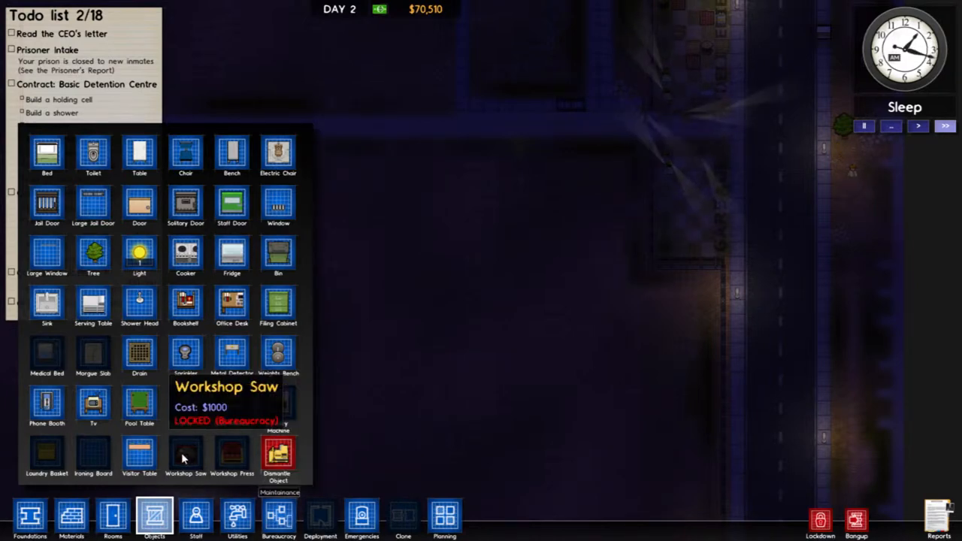
pyautogui.moveTo(232, 457)
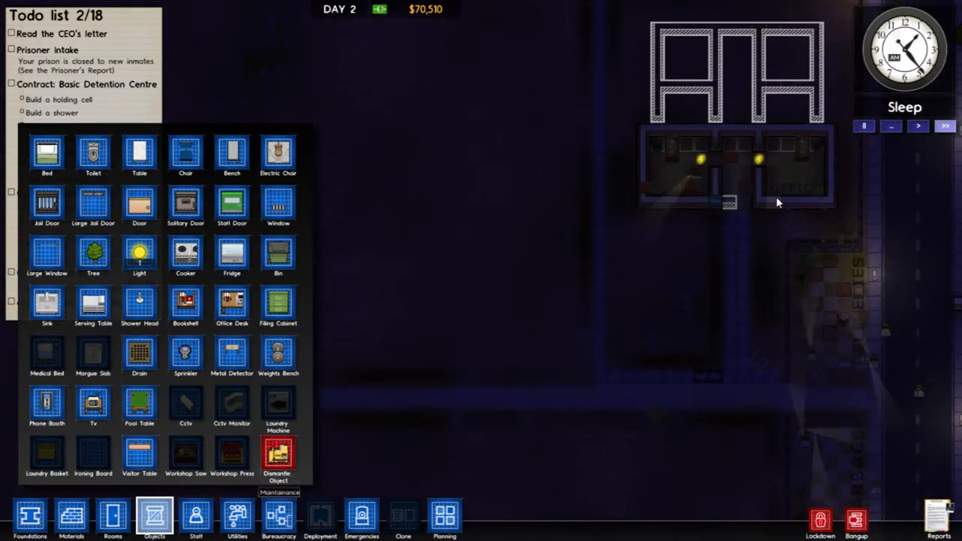
pyautogui.moveTo(494, 482)
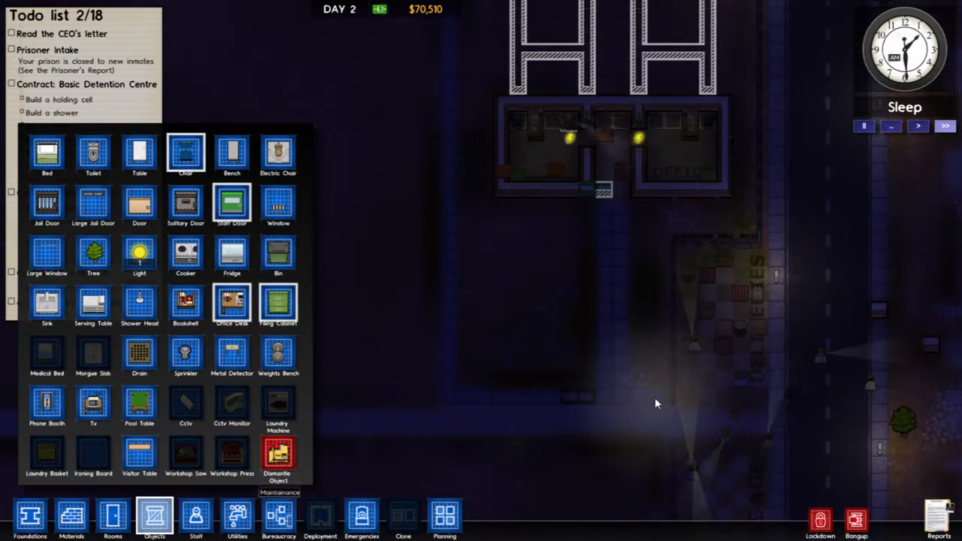
pyautogui.moveTo(113, 518)
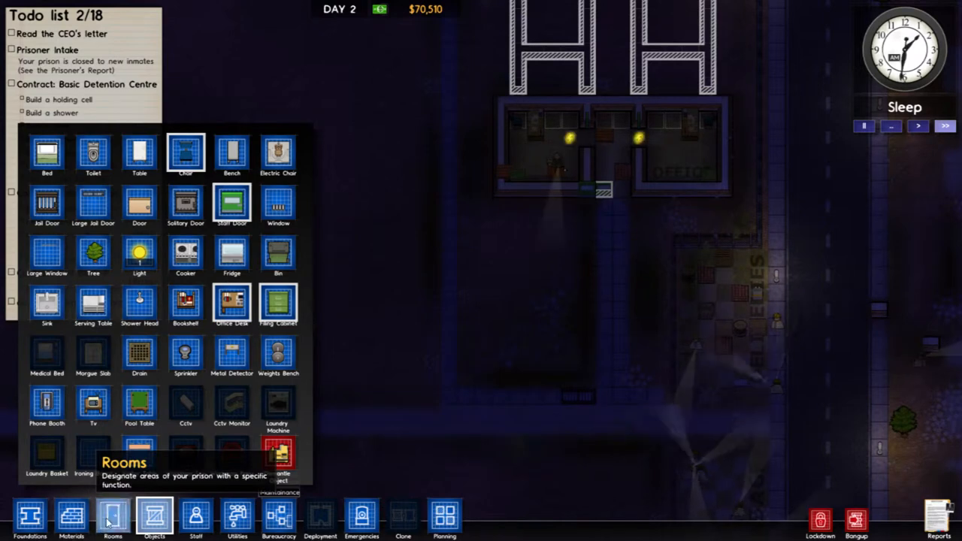
# Mark a large grass rectangle around the office block, previewed at $2,020.
pyautogui.click(71, 514)
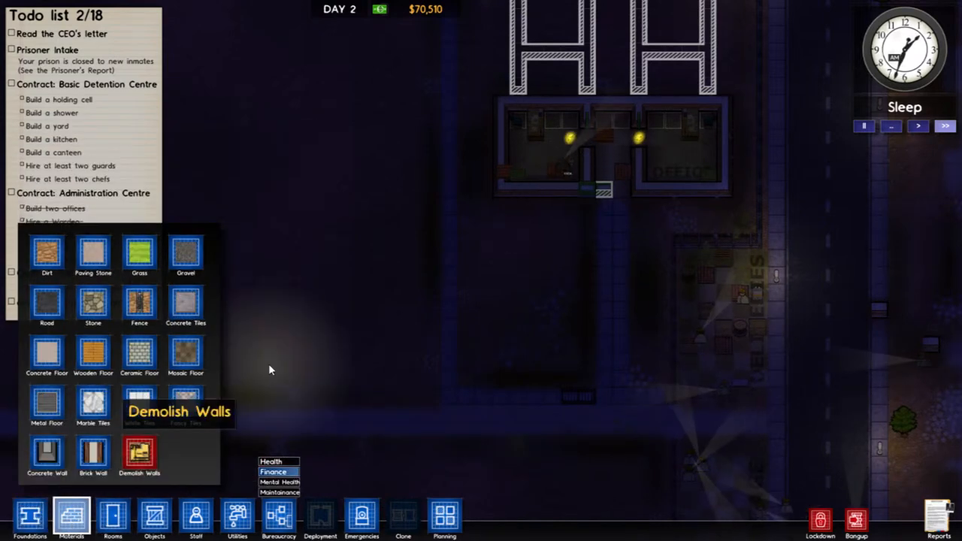
pyautogui.moveTo(139, 353)
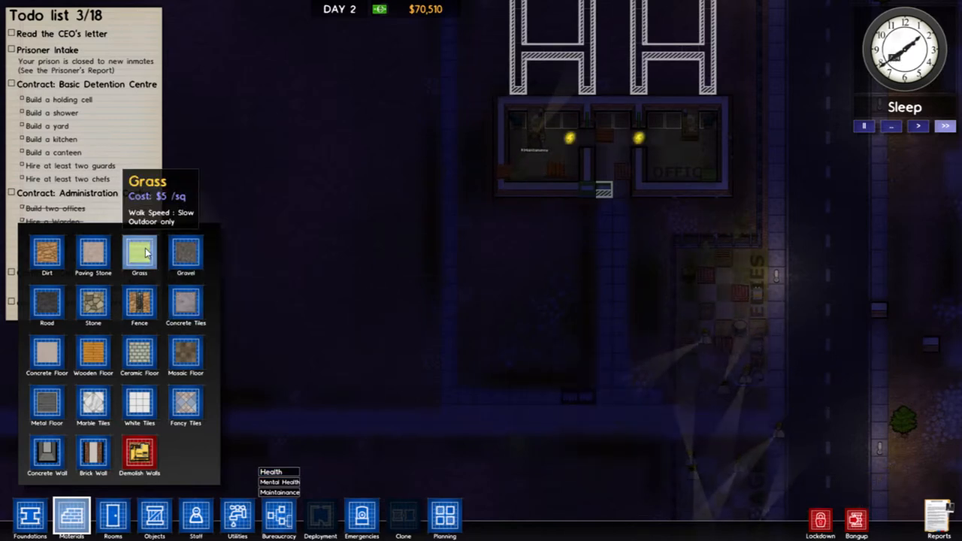
pyautogui.click(139, 255)
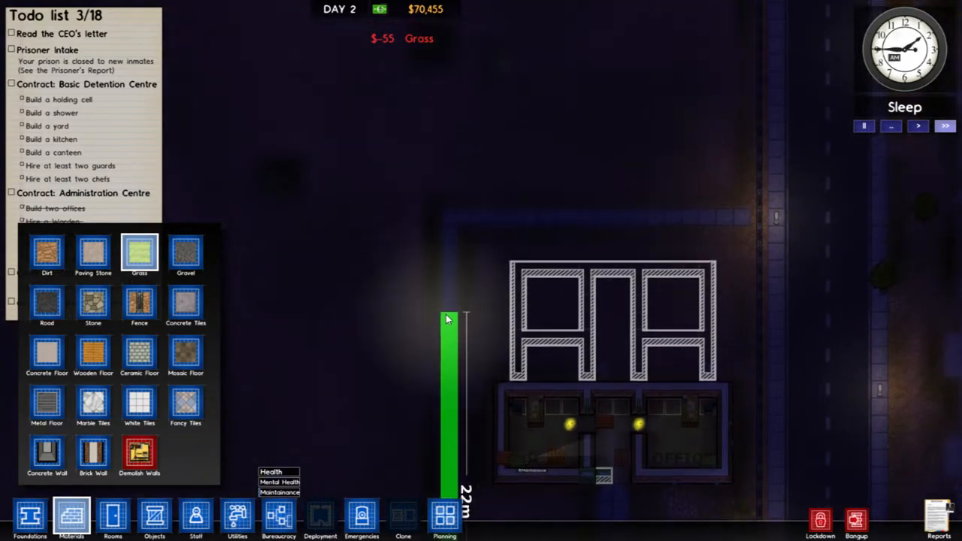
pyautogui.moveTo(447, 319); pyautogui.dragTo(767, 518)
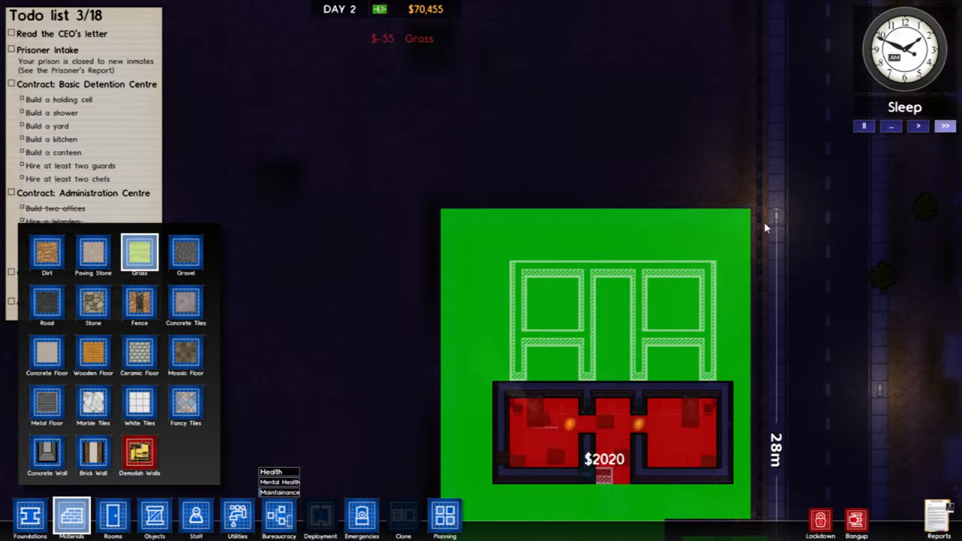
pyautogui.moveTo(763, 221)
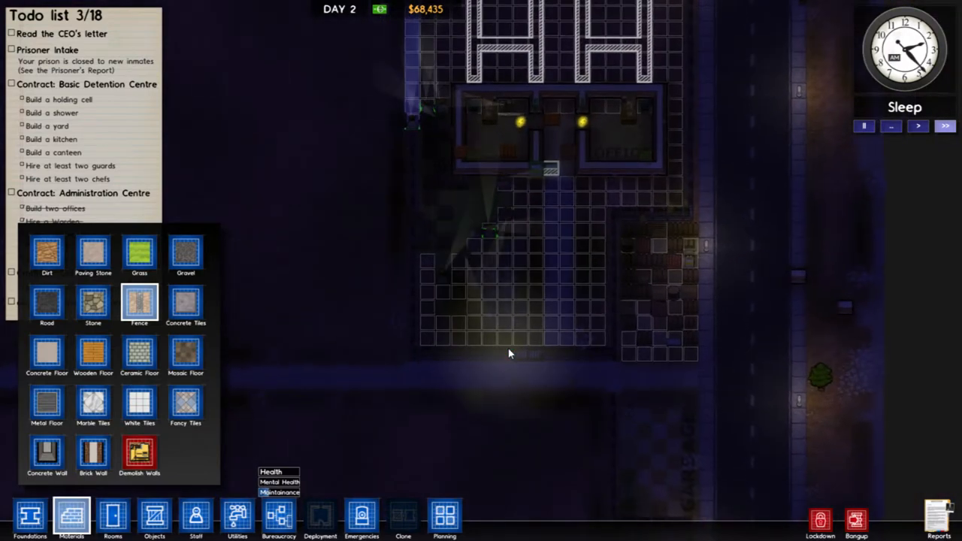
pyautogui.moveTo(139, 406)
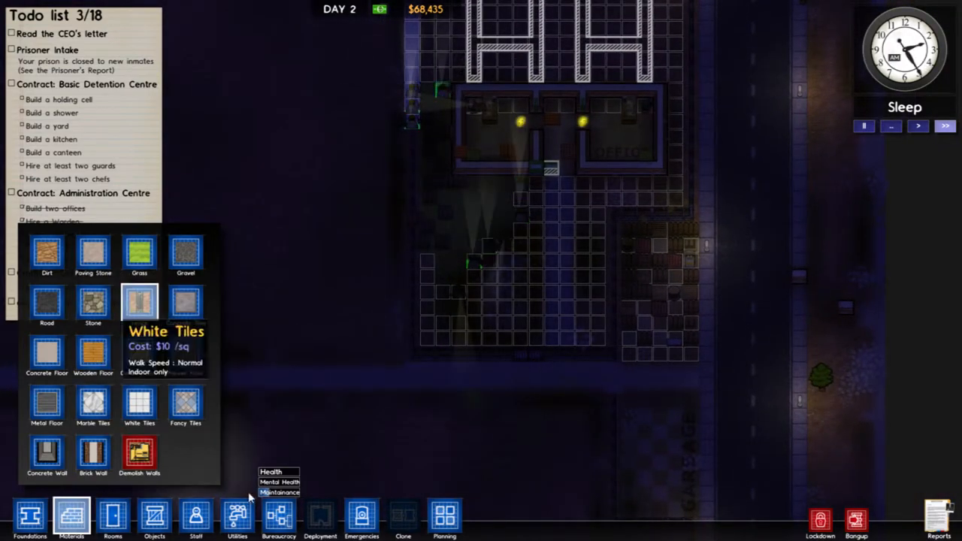
# Run electrical cable from the power station toward the office building.
pyautogui.click(237, 515)
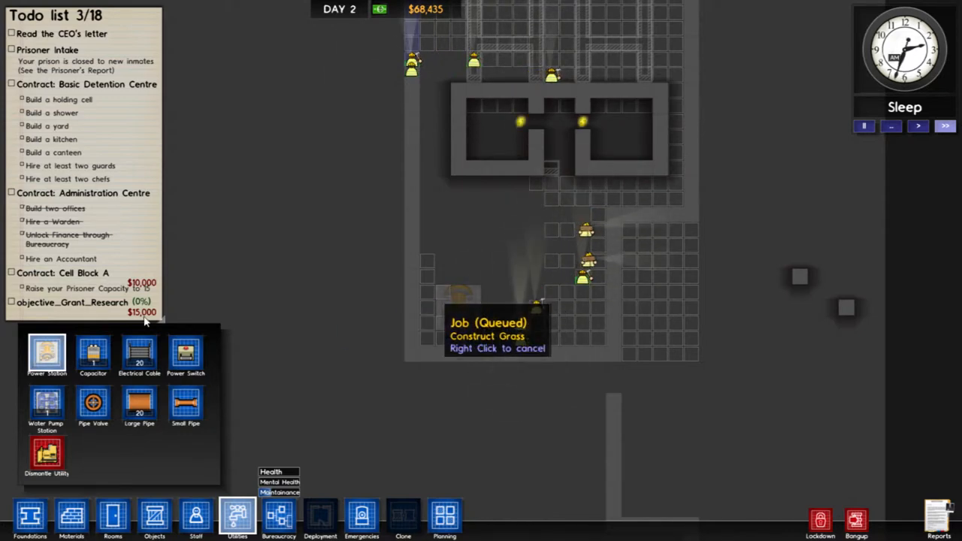
pyautogui.moveTo(92, 353)
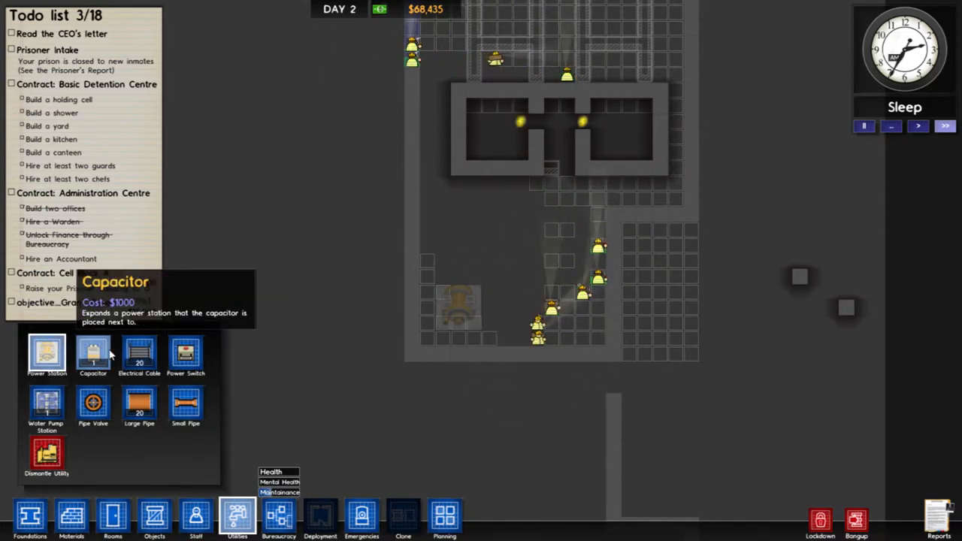
pyautogui.moveTo(185, 406)
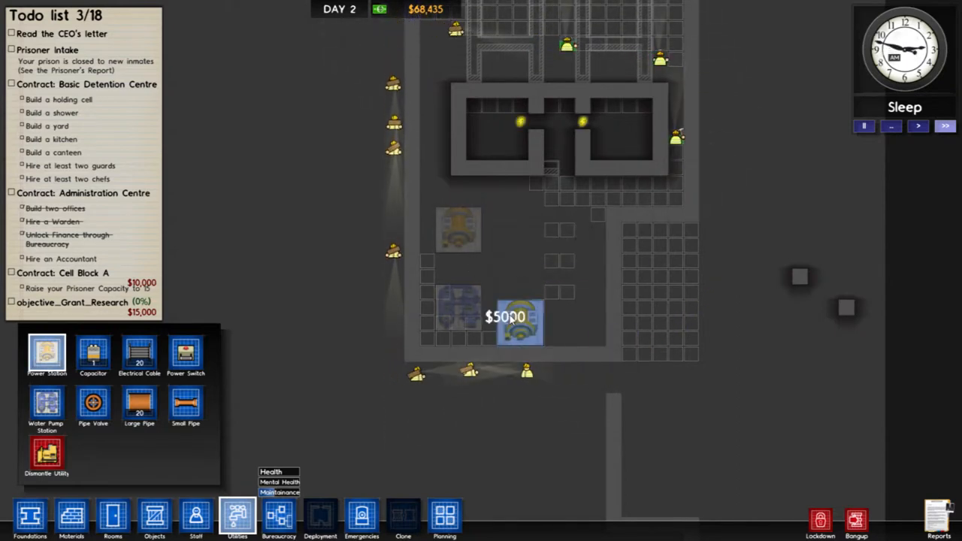
pyautogui.moveTo(139, 353)
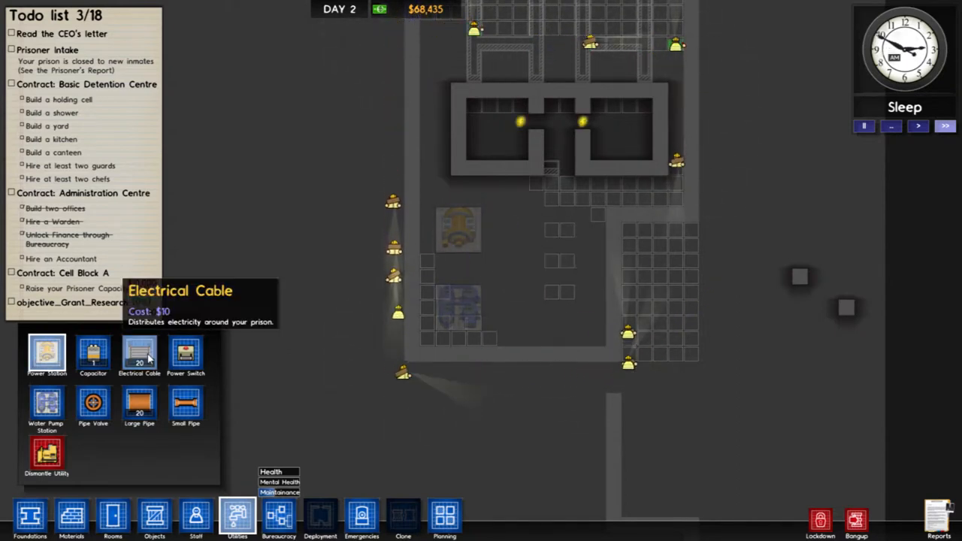
pyautogui.click(139, 354)
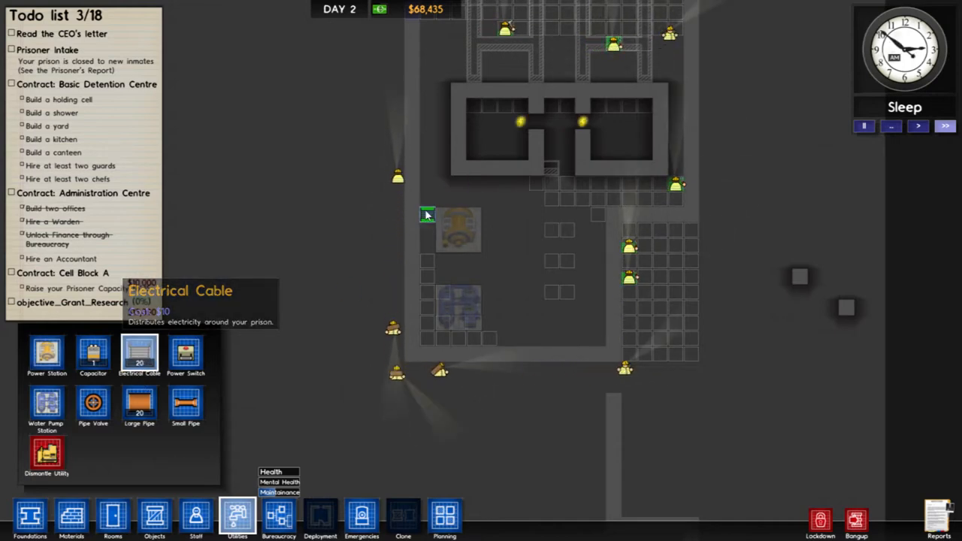
pyautogui.click(458, 218)
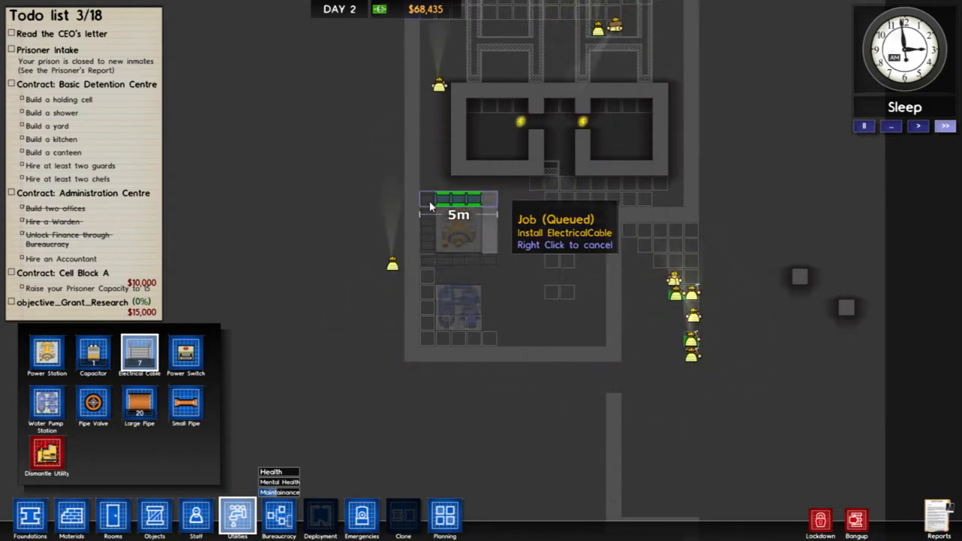
pyautogui.moveTo(93, 353)
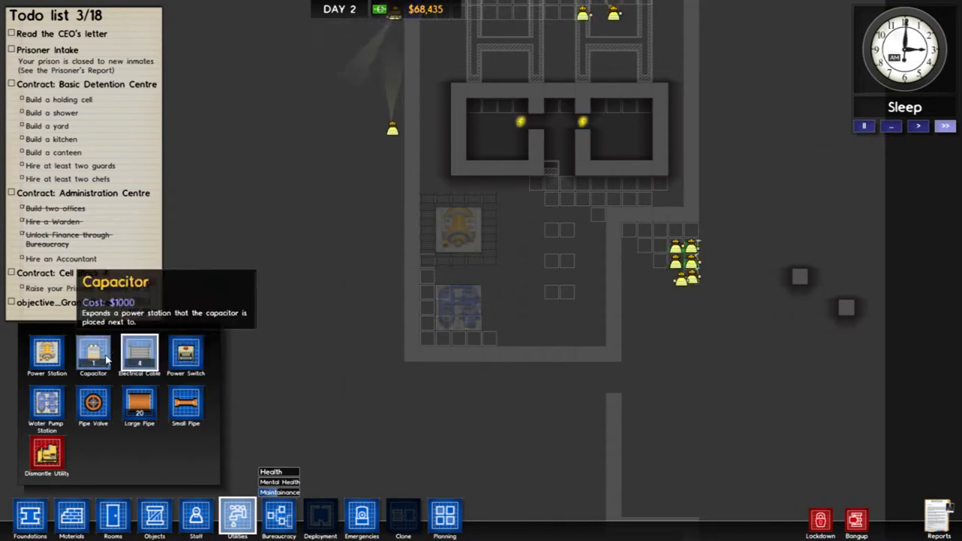
pyautogui.click(442, 261)
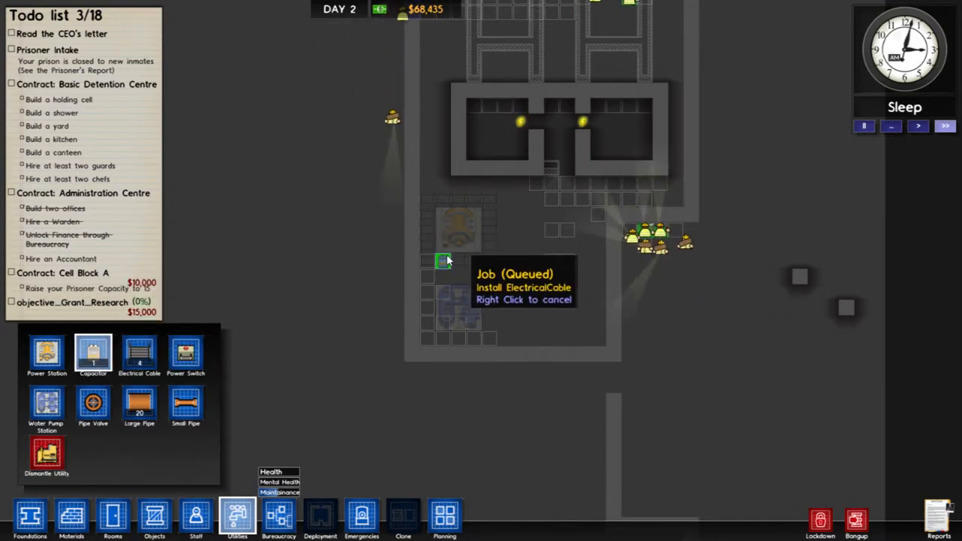
pyautogui.moveTo(445, 303)
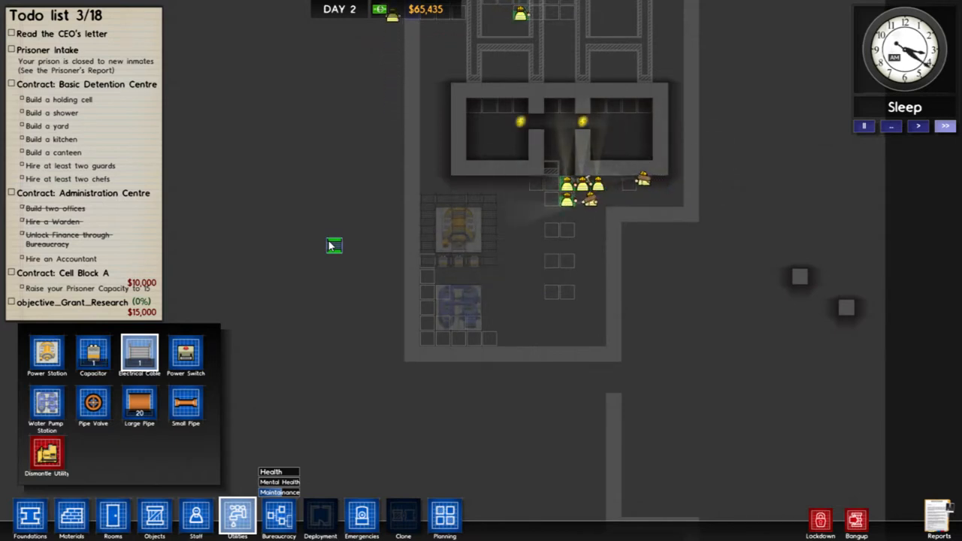
pyautogui.moveTo(459, 248)
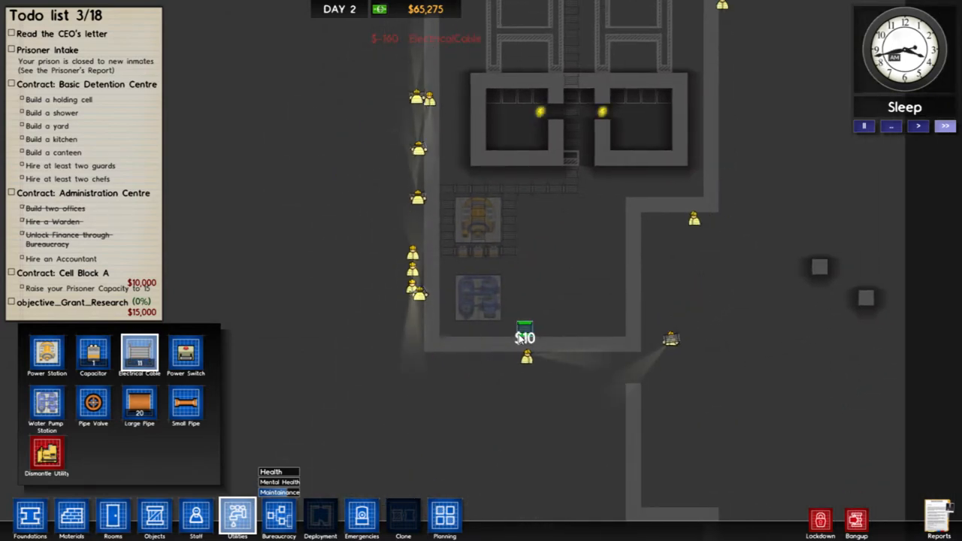
pyautogui.moveTo(196, 516)
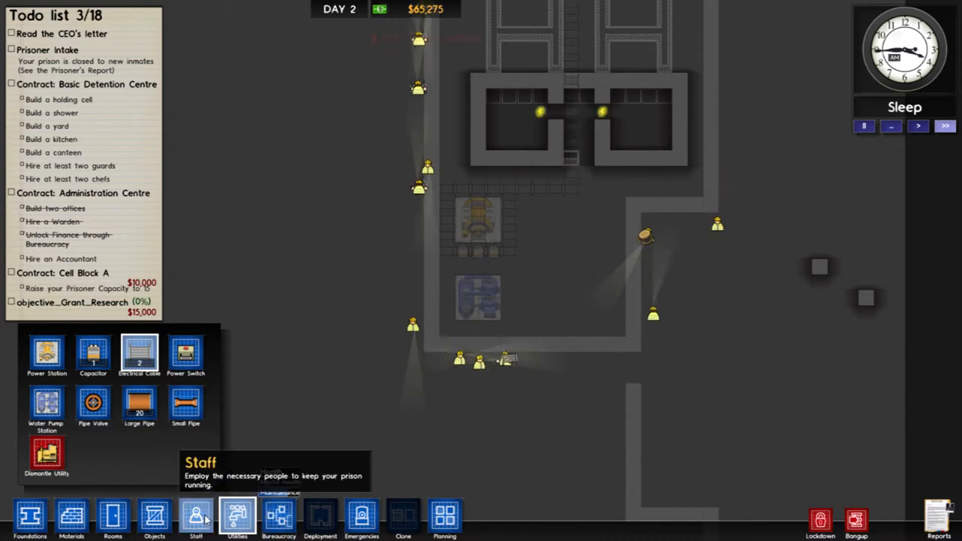
# Hire an Accountant for $1,000, completing the Administration Centre contract.
pyautogui.click(196, 517)
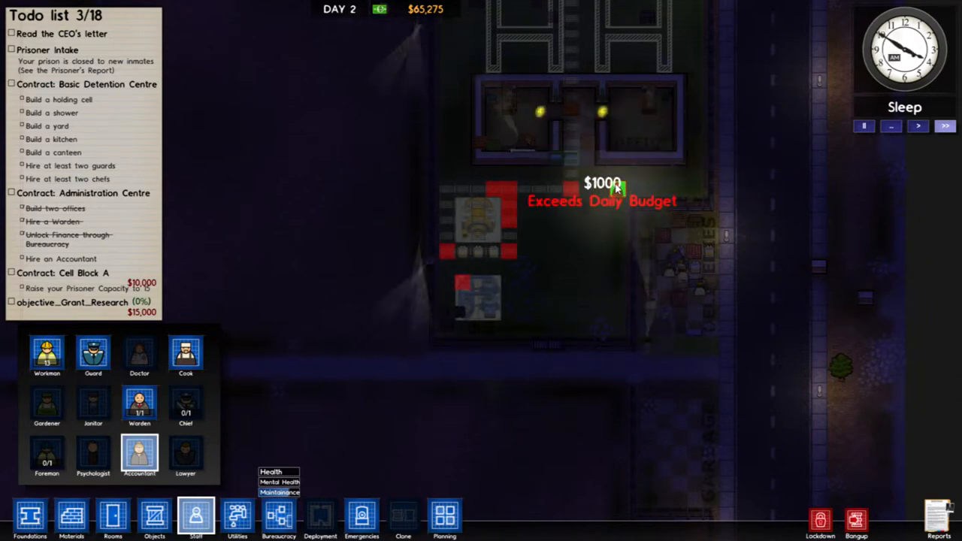
pyautogui.moveTo(185, 453)
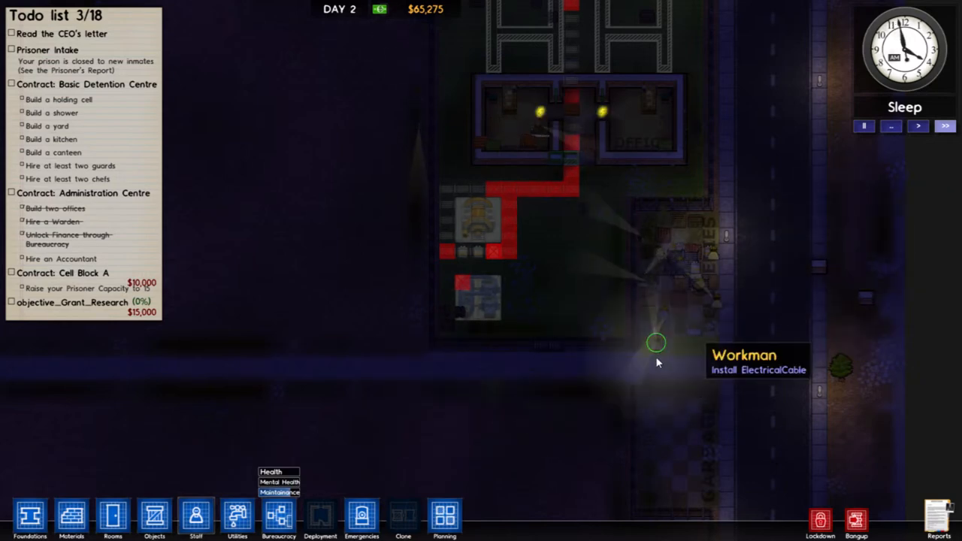
pyautogui.click(196, 516)
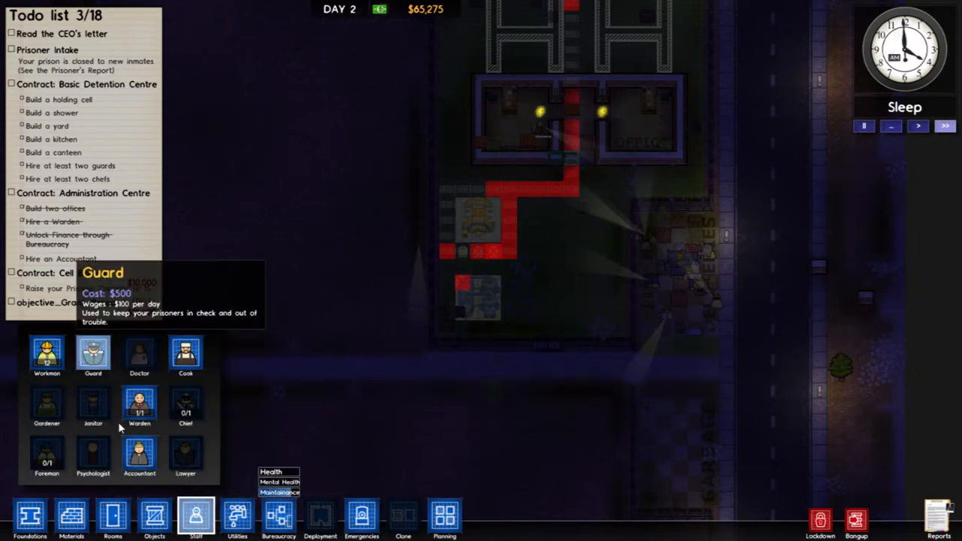
pyautogui.moveTo(47, 354)
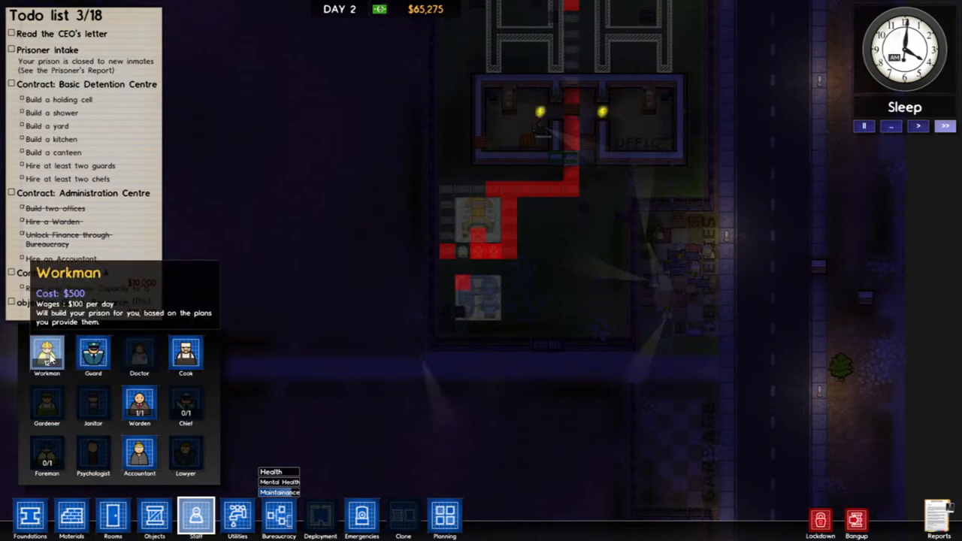
pyautogui.moveTo(139, 454)
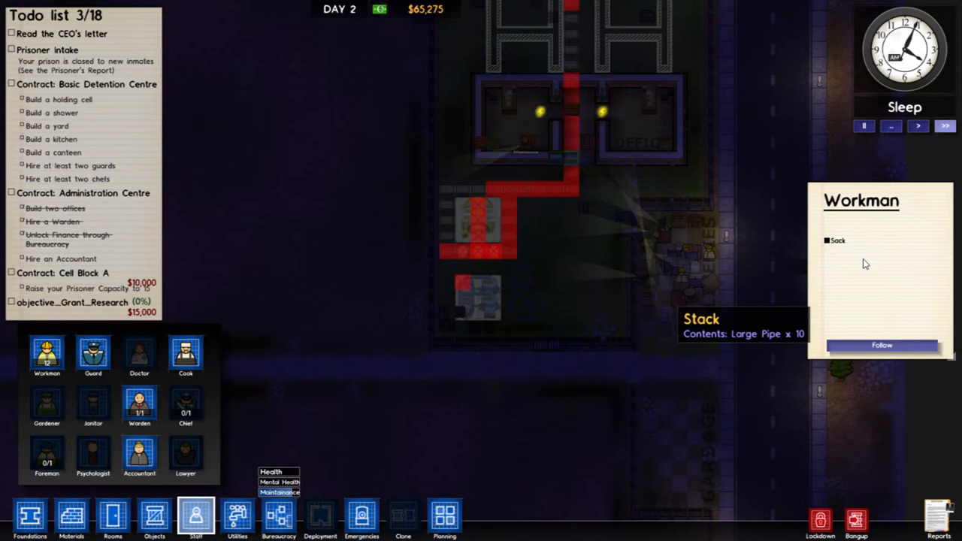
pyautogui.moveTo(139, 455)
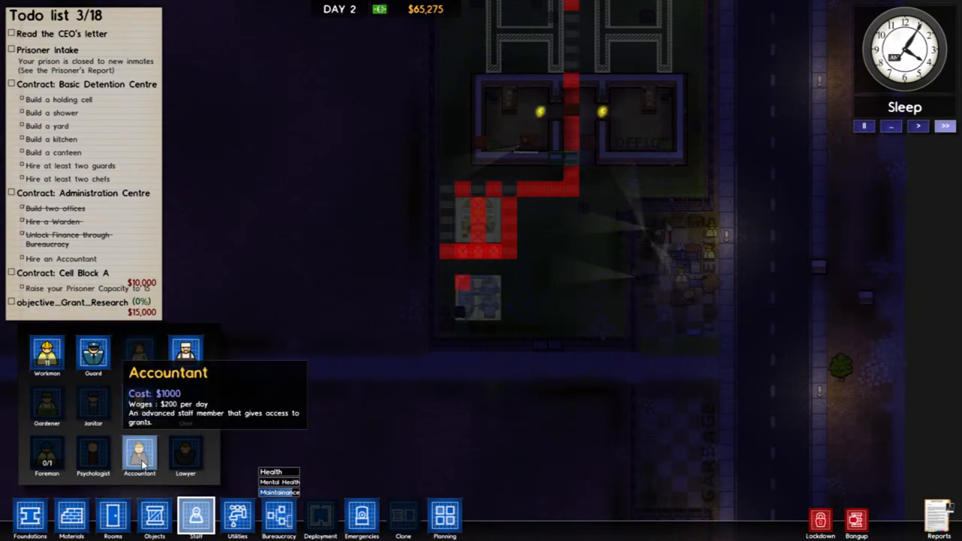
pyautogui.click(139, 455)
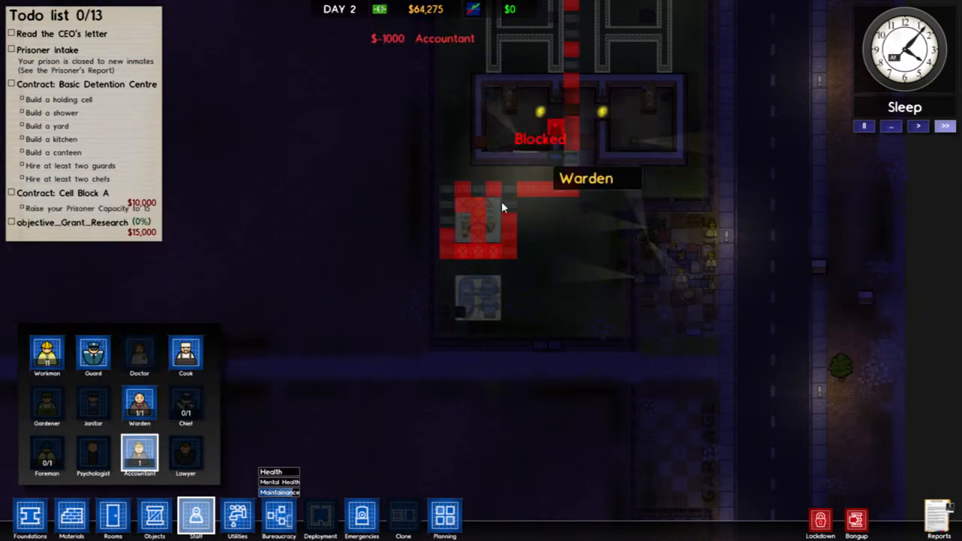
pyautogui.moveTo(426, 9)
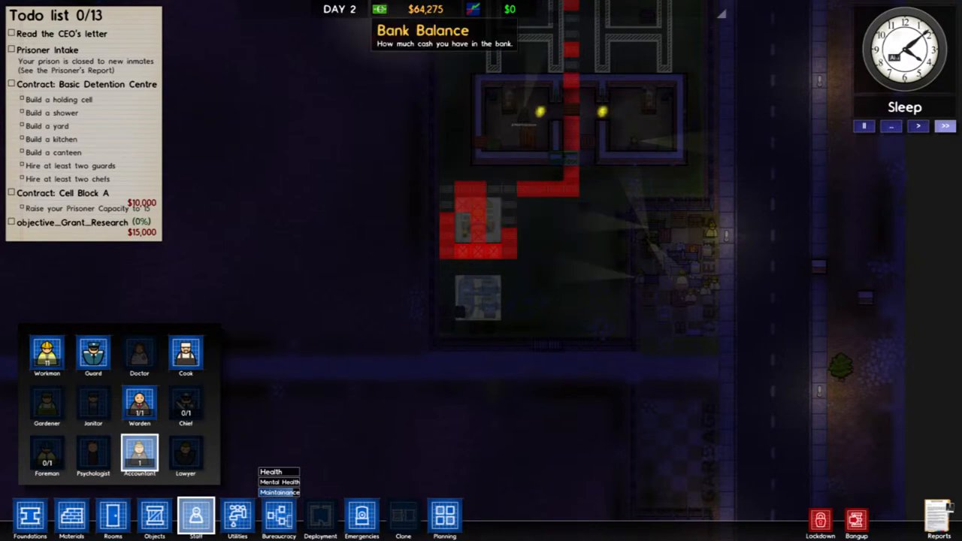
pyautogui.moveTo(511, 9)
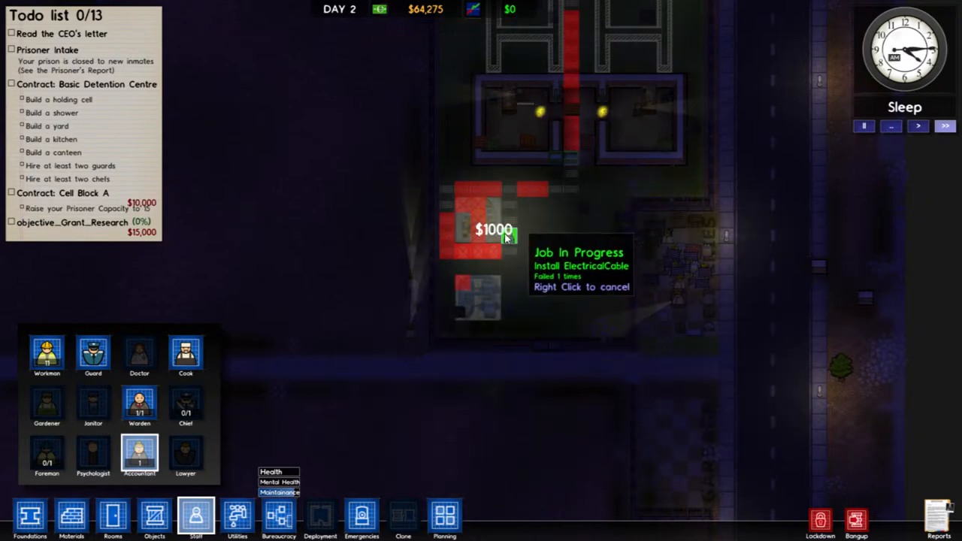
pyautogui.moveTo(578, 346)
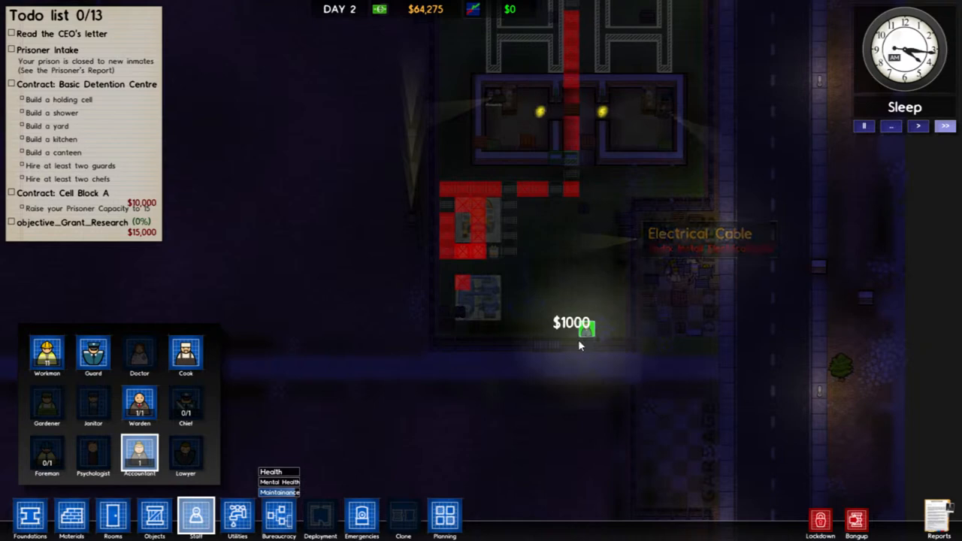
pyautogui.moveTo(154, 515)
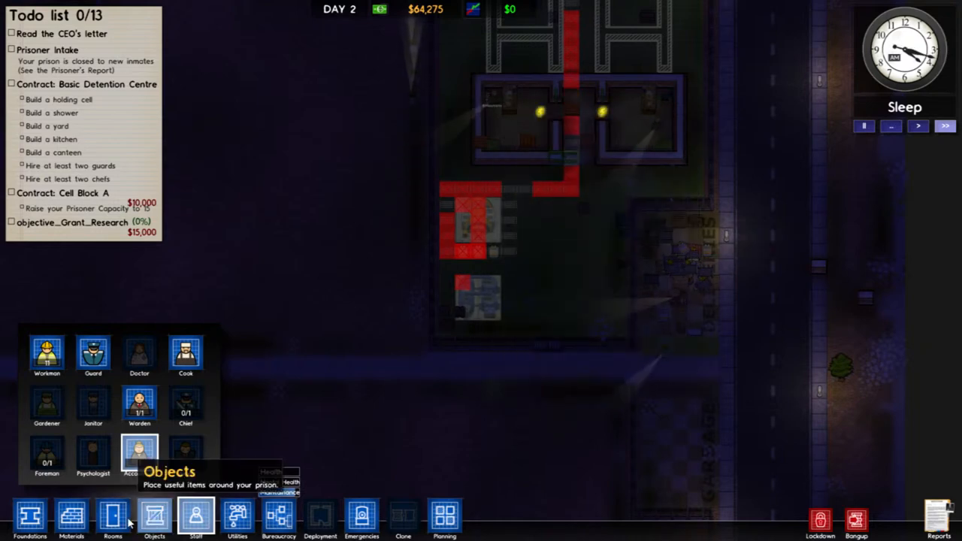
# Pave concrete tiles down to the south fence and through the fence line.
pyautogui.click(72, 516)
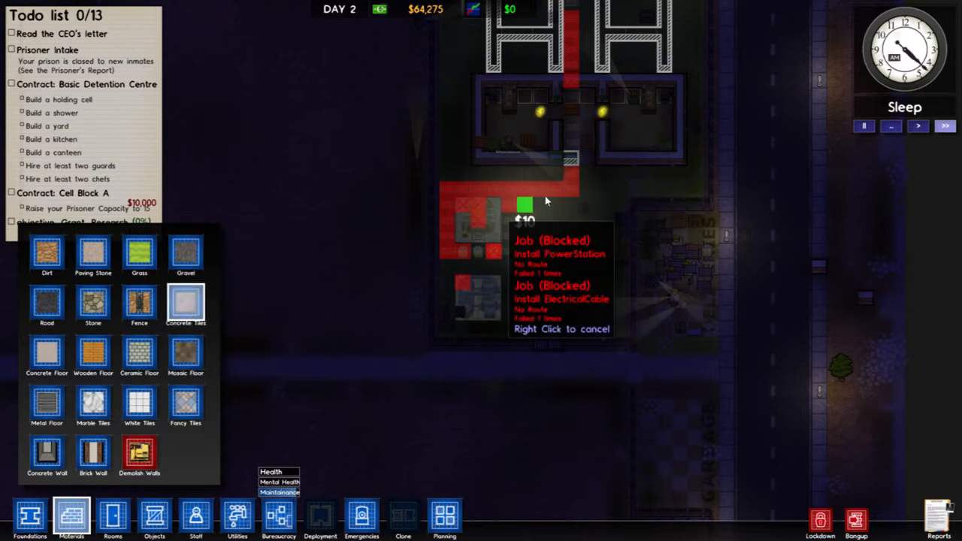
pyautogui.moveTo(524, 203); pyautogui.dragTo(579, 346)
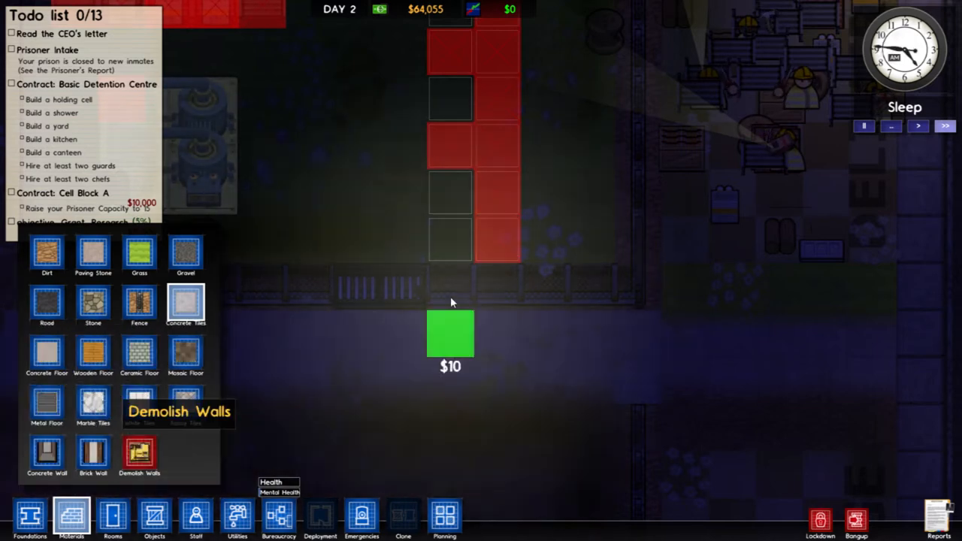
pyautogui.click(451, 289)
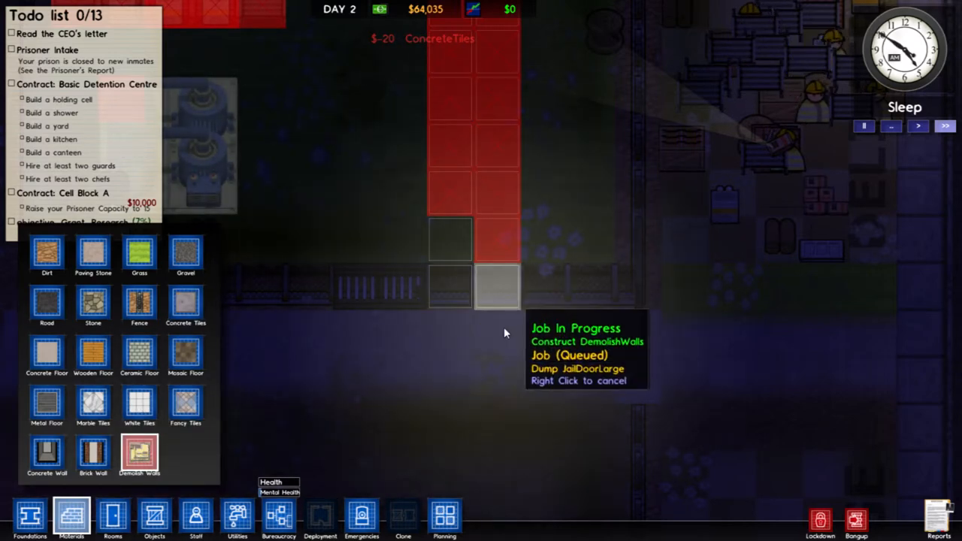
pyautogui.moveTo(449, 287)
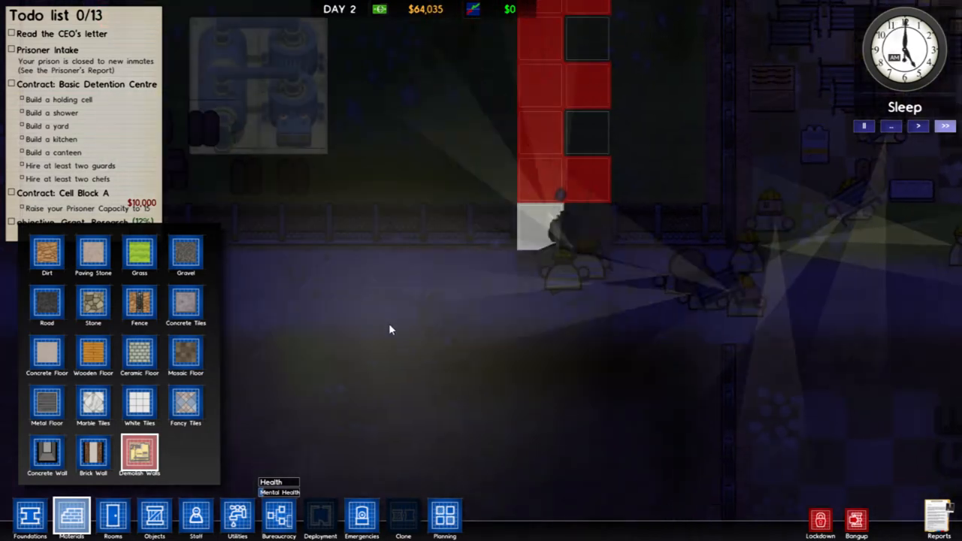
pyautogui.moveTo(112, 514)
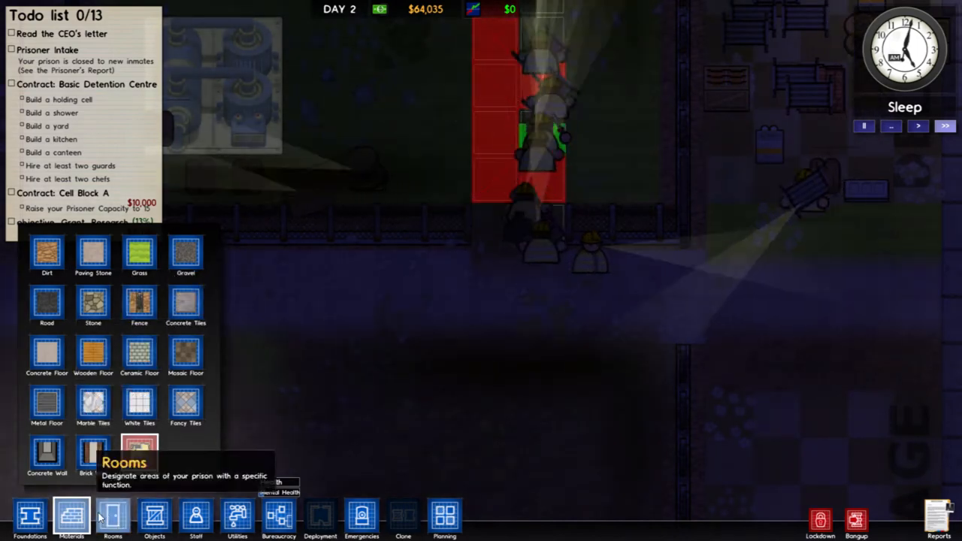
# Set a Large Jail Door into the gap in the southern fence.
pyautogui.click(154, 518)
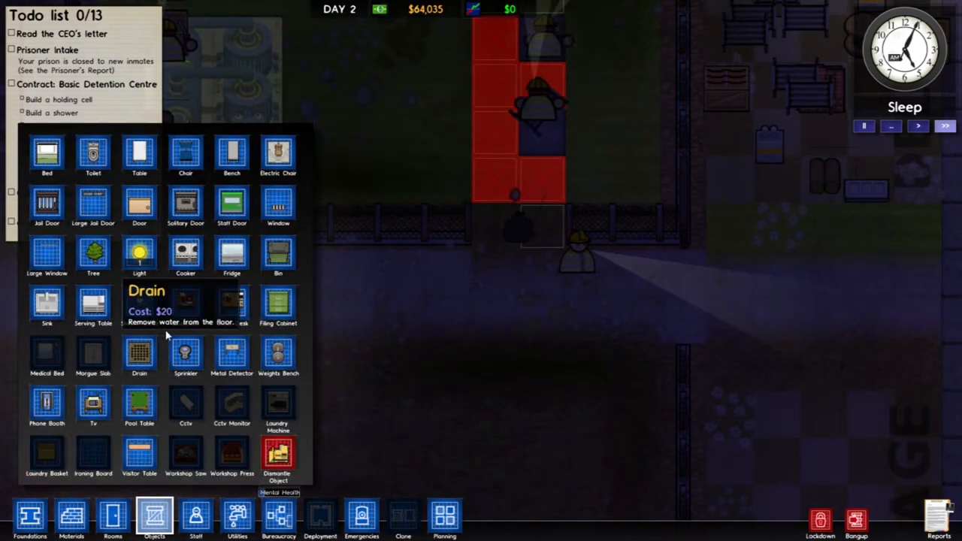
pyautogui.moveTo(93, 203)
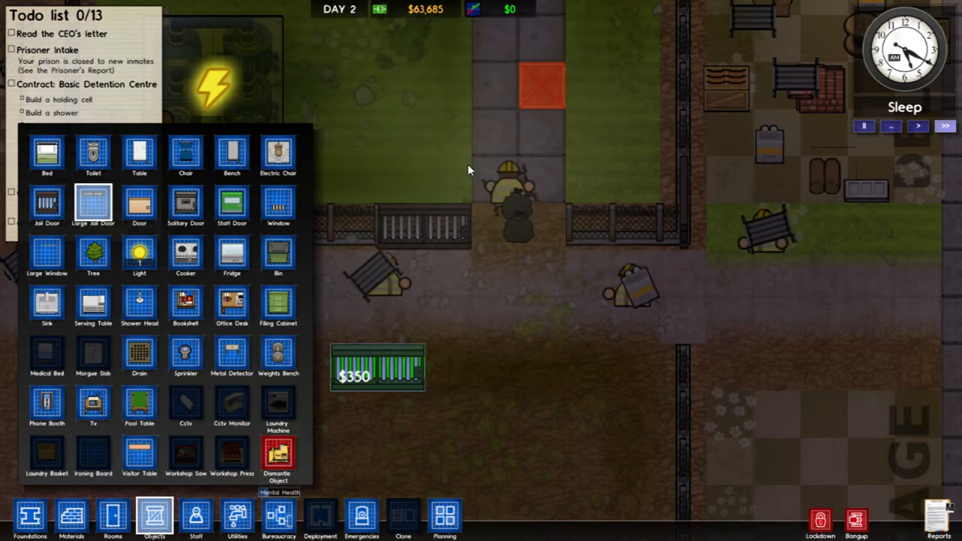
pyautogui.moveTo(231, 207)
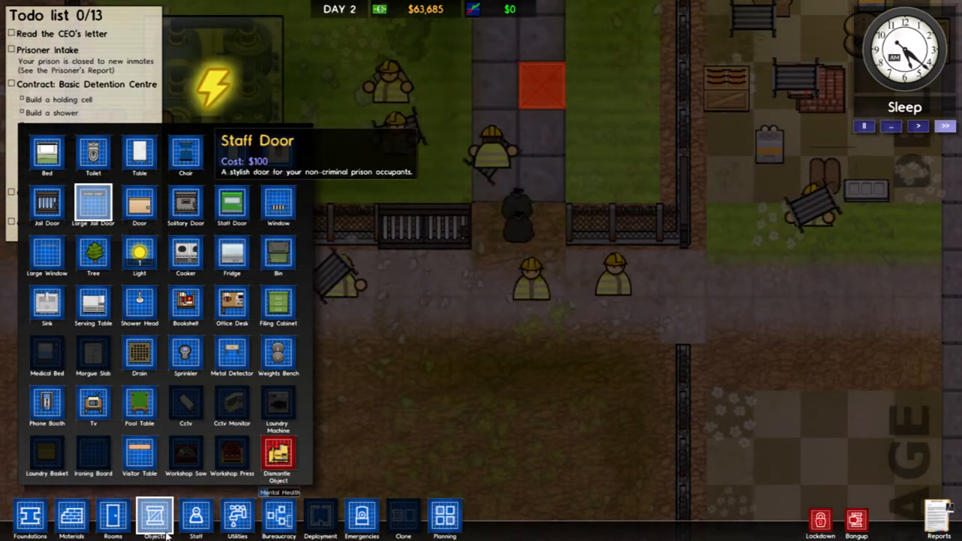
pyautogui.click(71, 518)
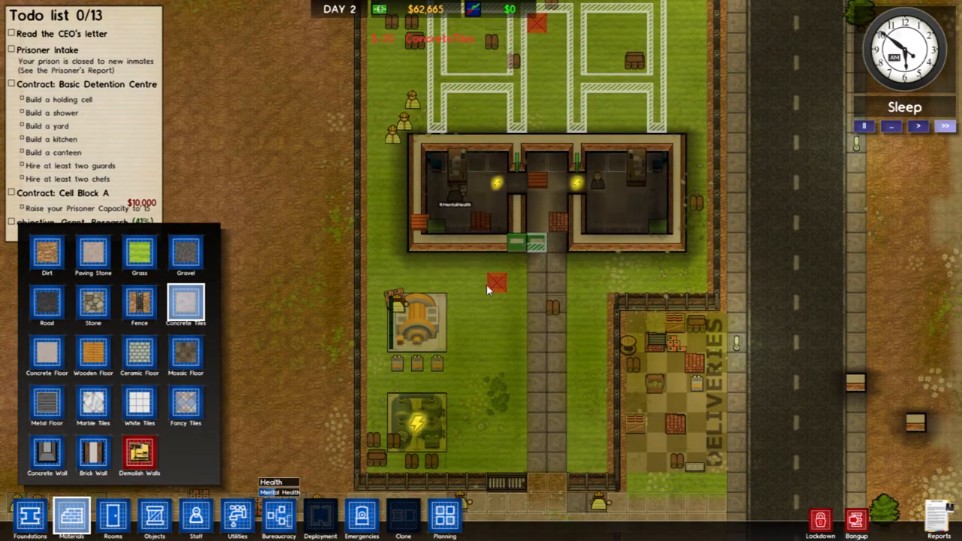
# Put away Materials and bring the empty land west of the compound into view.
pyautogui.click(71, 517)
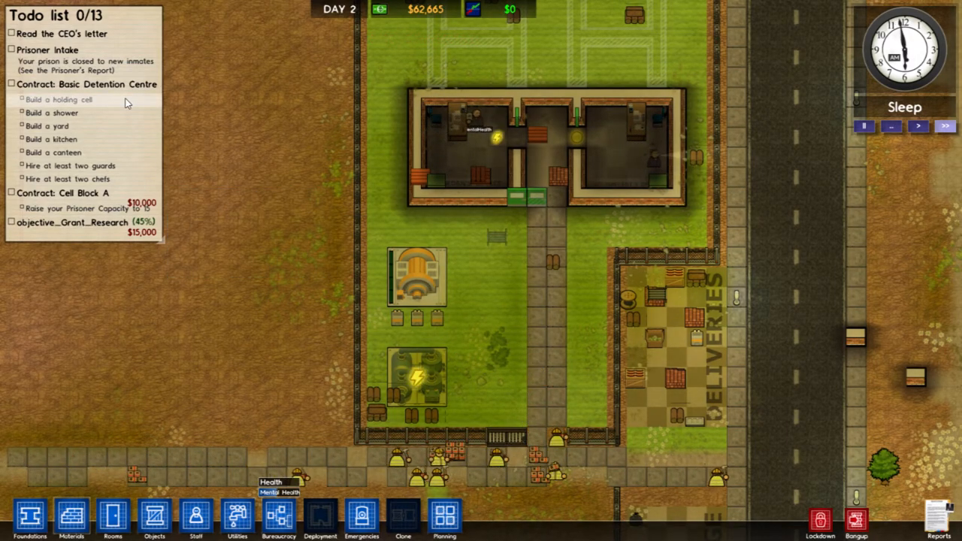
pyautogui.moveTo(71, 192)
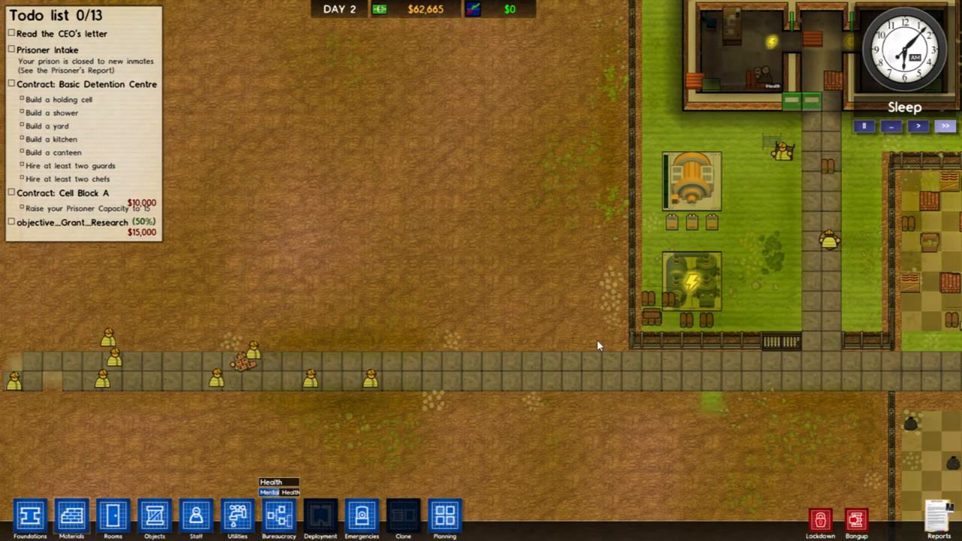
pyautogui.moveTo(444, 518)
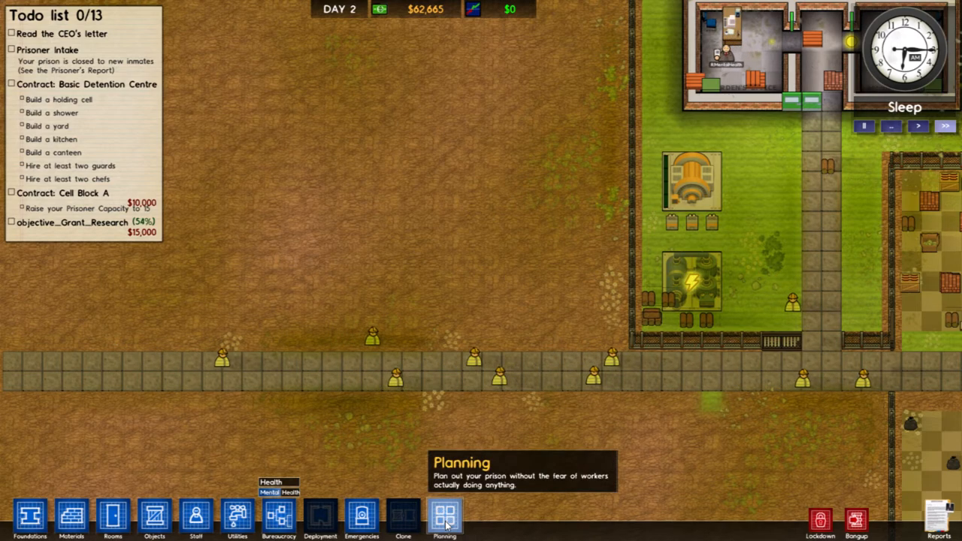
# In Planning mode, outline a 5m x 4m cell block area west of the compound.
pyautogui.click(444, 515)
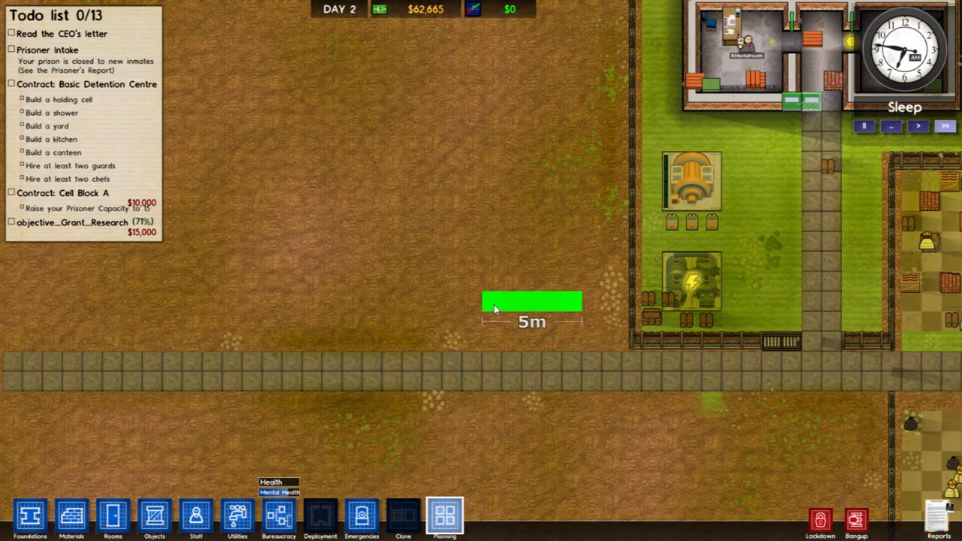
pyautogui.moveTo(492, 308); pyautogui.dragTo(492, 248)
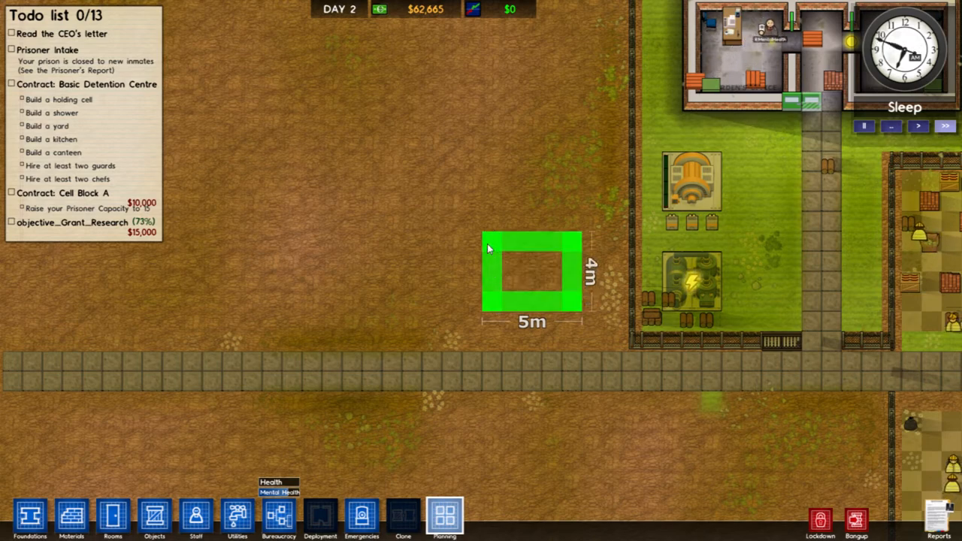